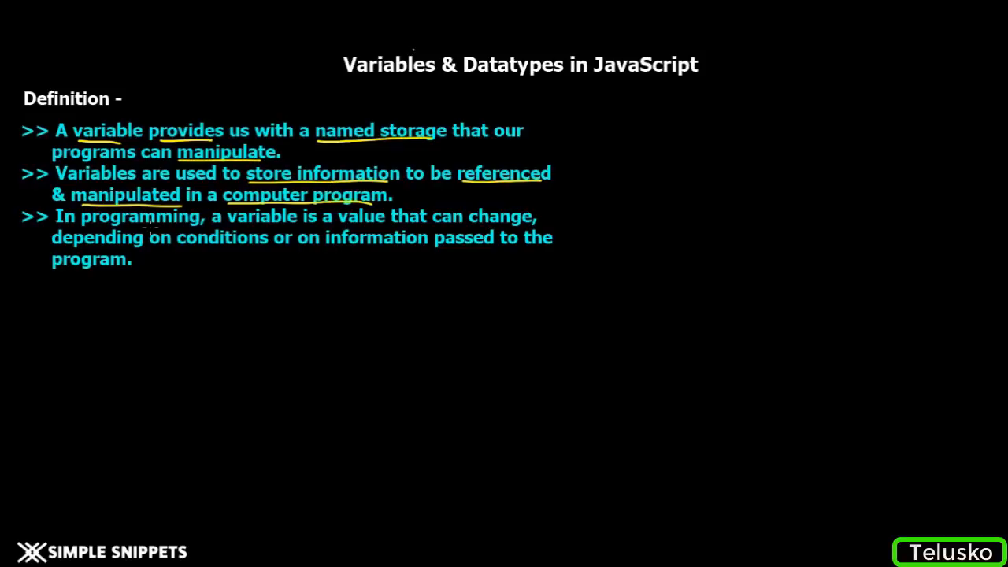
{"action": "mouse_move", "coordinate": [428, 228]}
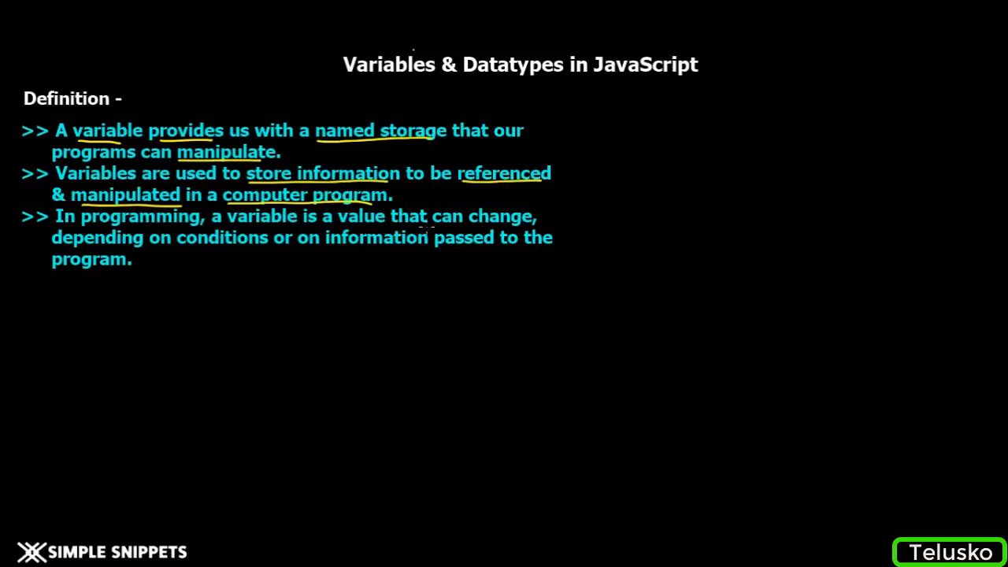
{"action": "mouse_move", "coordinate": [500, 228]}
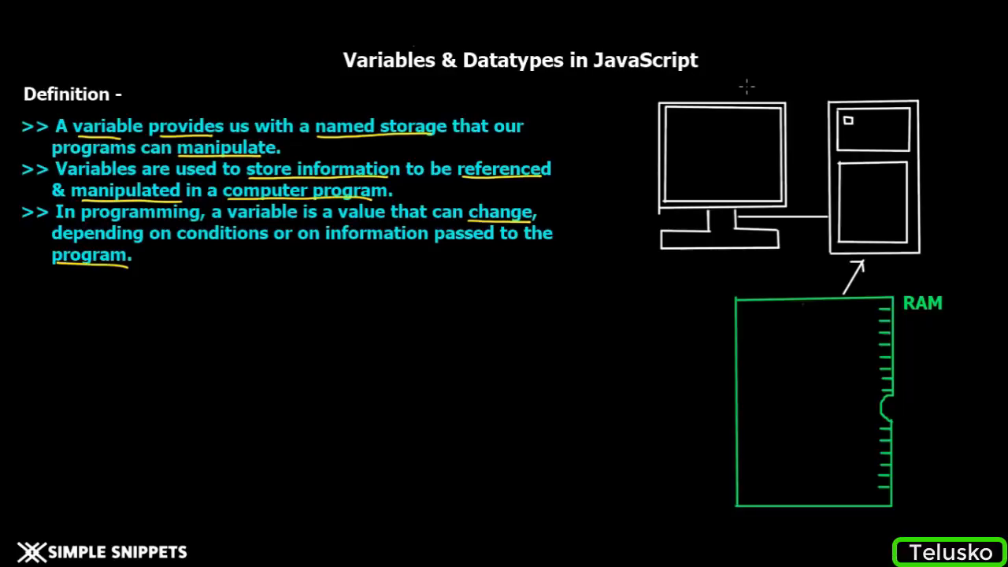
{"action": "mouse_move", "coordinate": [847, 300]}
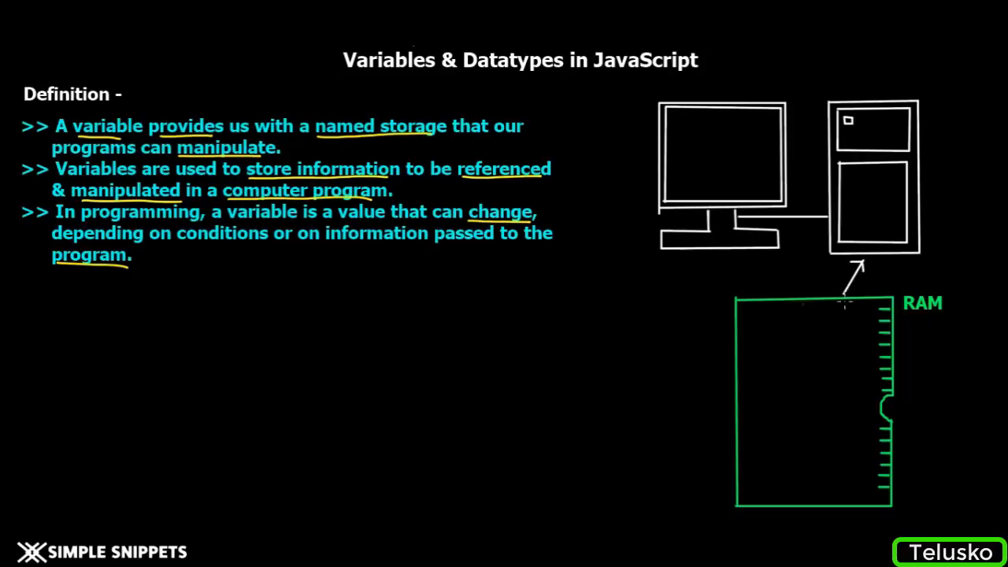
{"action": "mouse_move", "coordinate": [835, 315]}
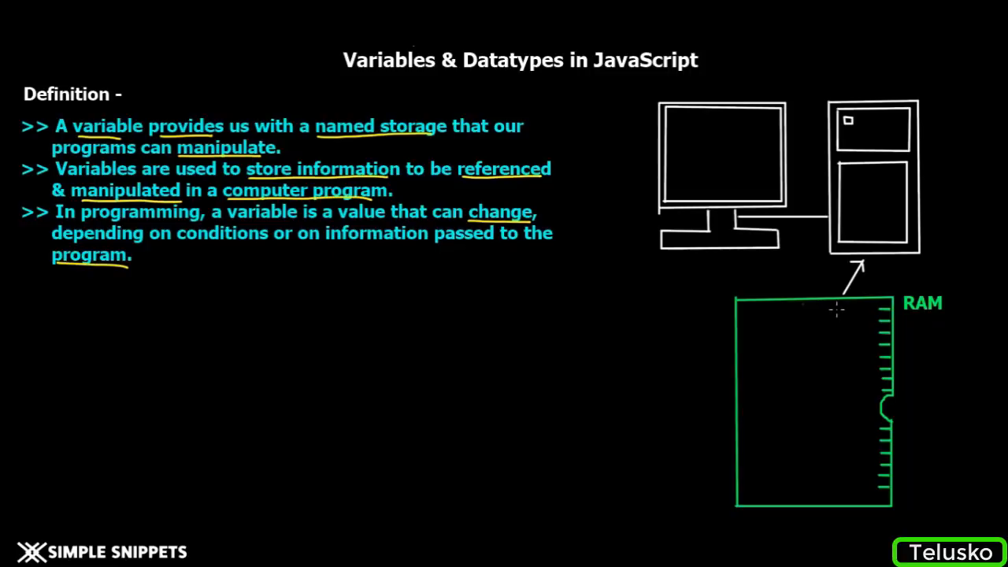
{"action": "mouse_move", "coordinate": [834, 309]}
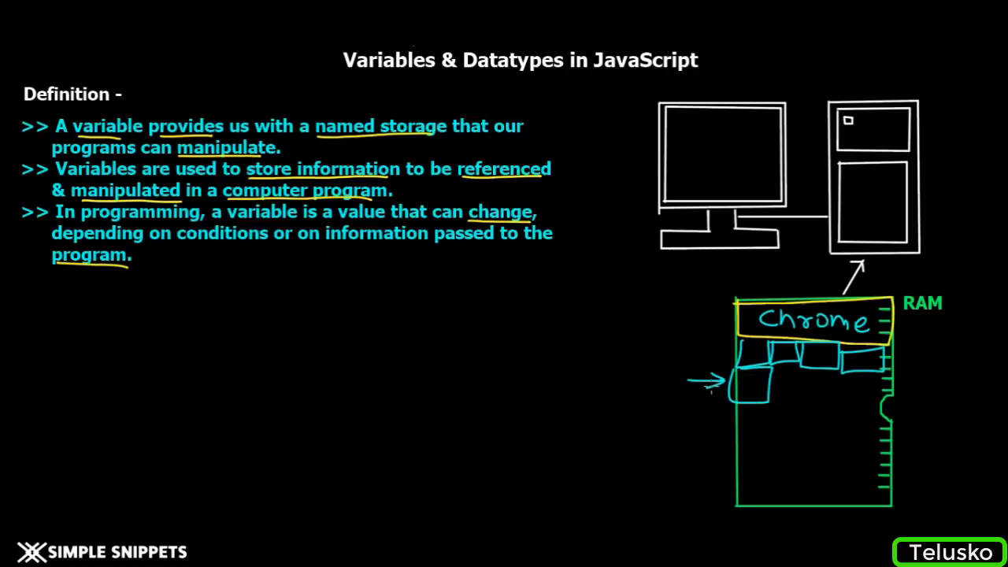
{"action": "mouse_move", "coordinate": [642, 378]}
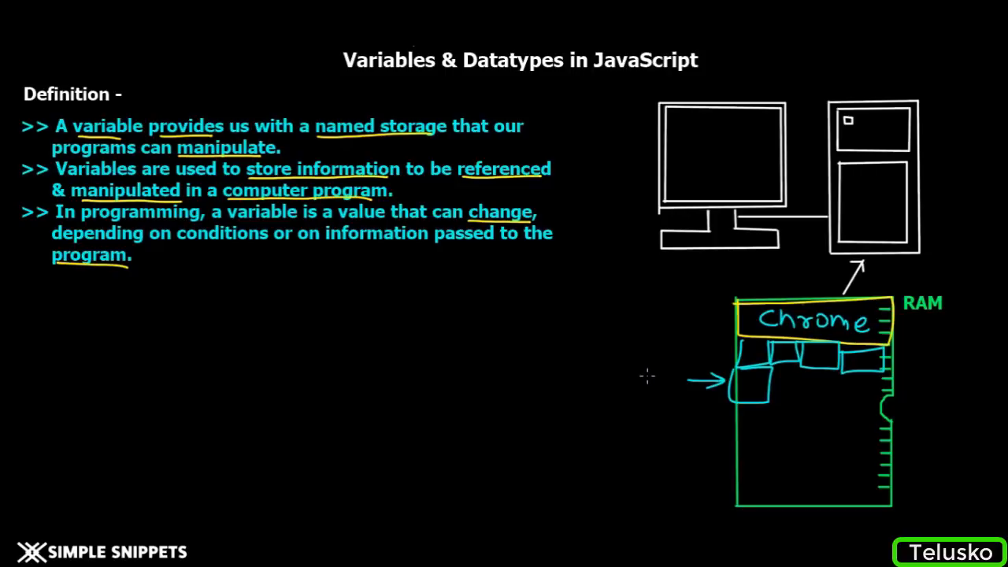
{"action": "mouse_move", "coordinate": [638, 375]}
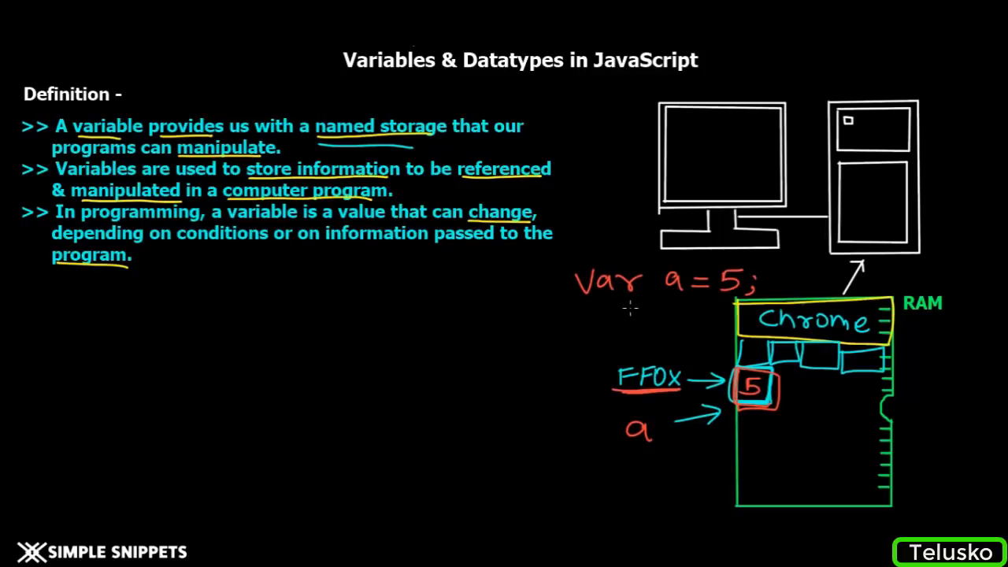
{"action": "mouse_move", "coordinate": [611, 306]}
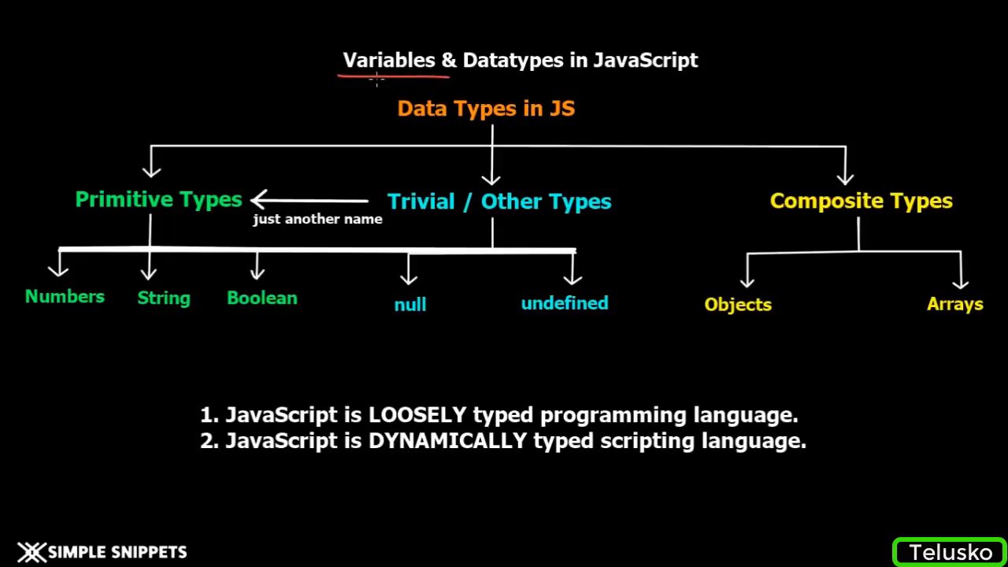
{"action": "mouse_move", "coordinate": [370, 100]}
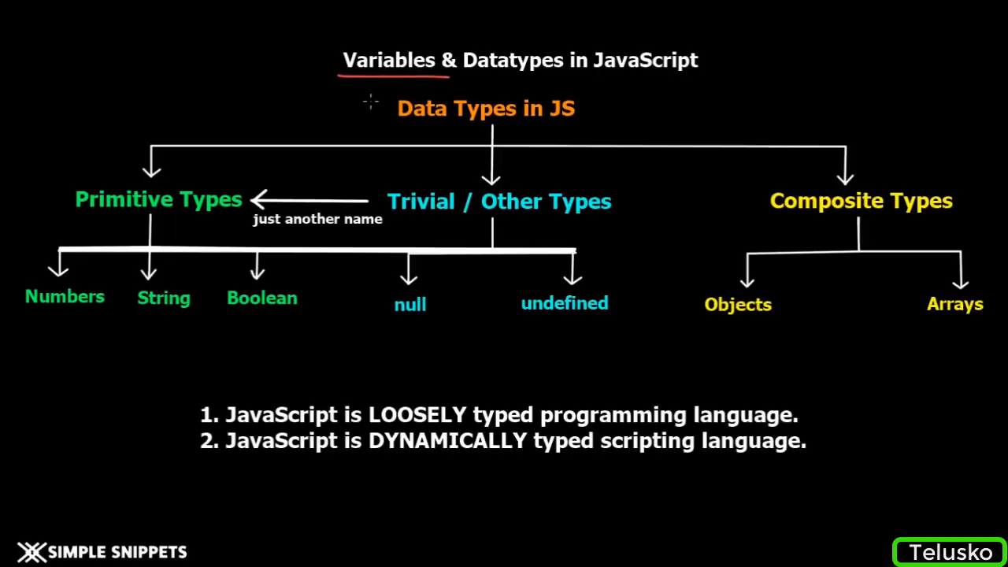
{"action": "mouse_move", "coordinate": [343, 93]}
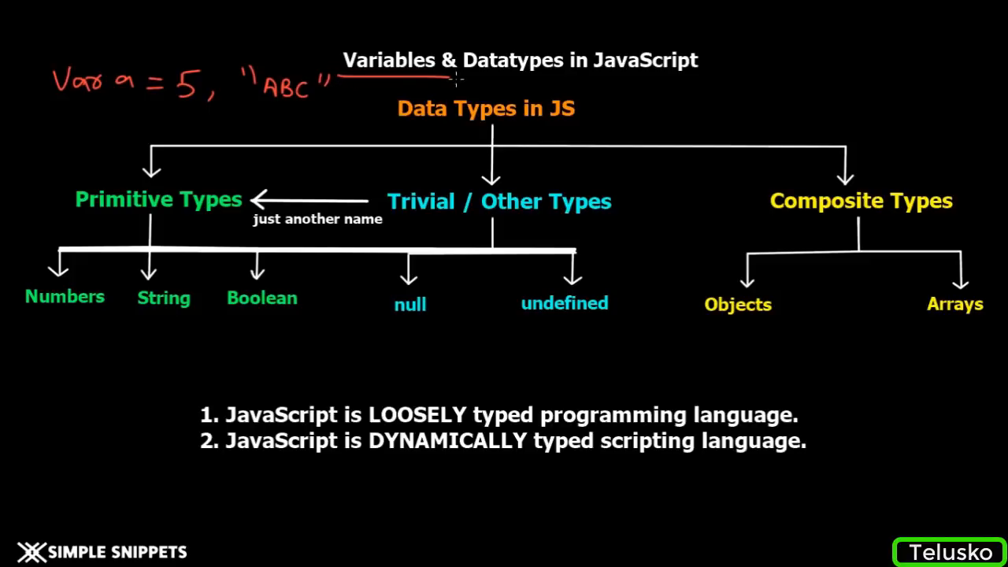
Underline the Datatypes title and the null/undefined entries in the data-types diagram
{"action": "left_click_drag", "start_coordinate": [460, 85], "coordinate": [554, 85]}
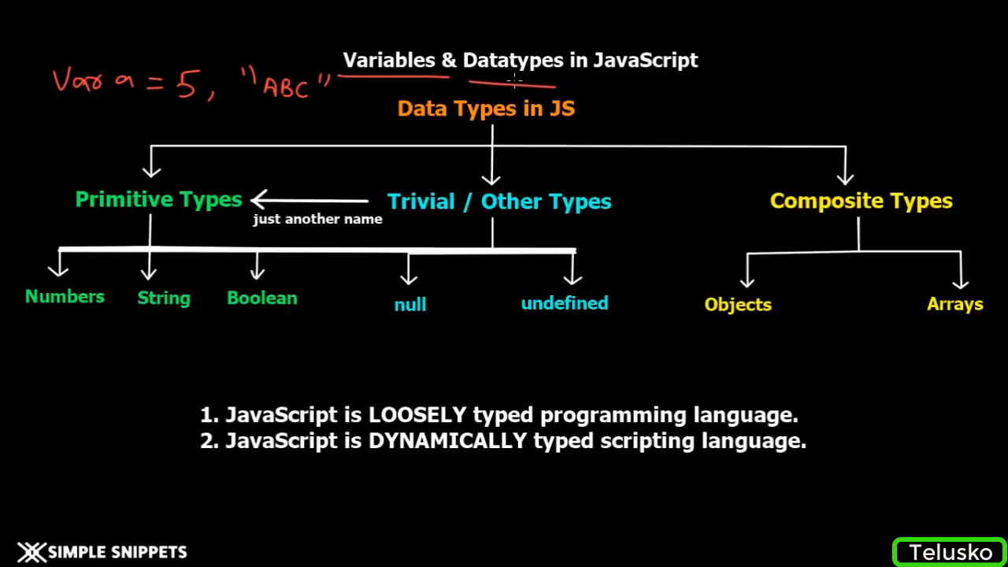
{"action": "mouse_move", "coordinate": [546, 122]}
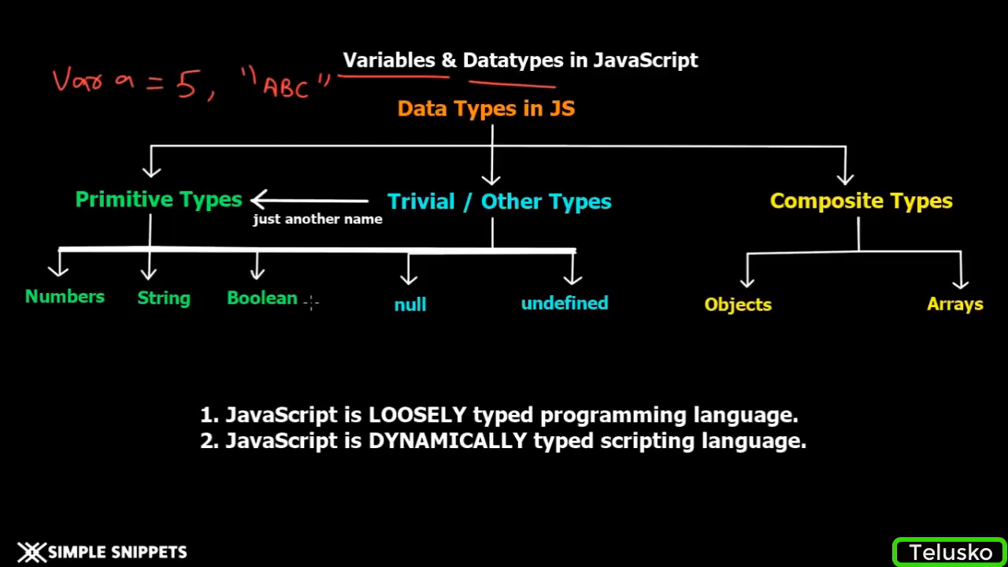
{"action": "mouse_move", "coordinate": [76, 213]}
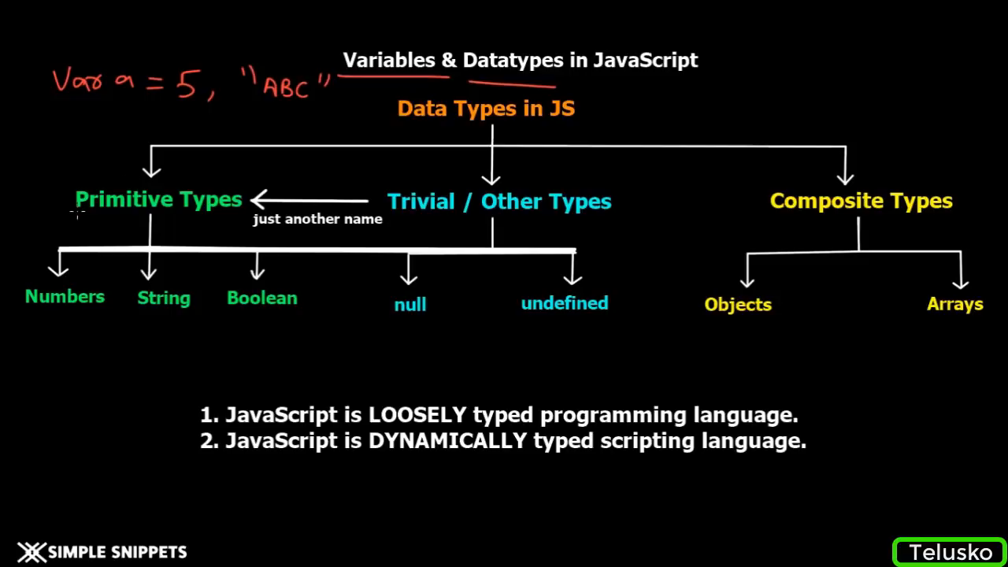
{"action": "mouse_move", "coordinate": [81, 307]}
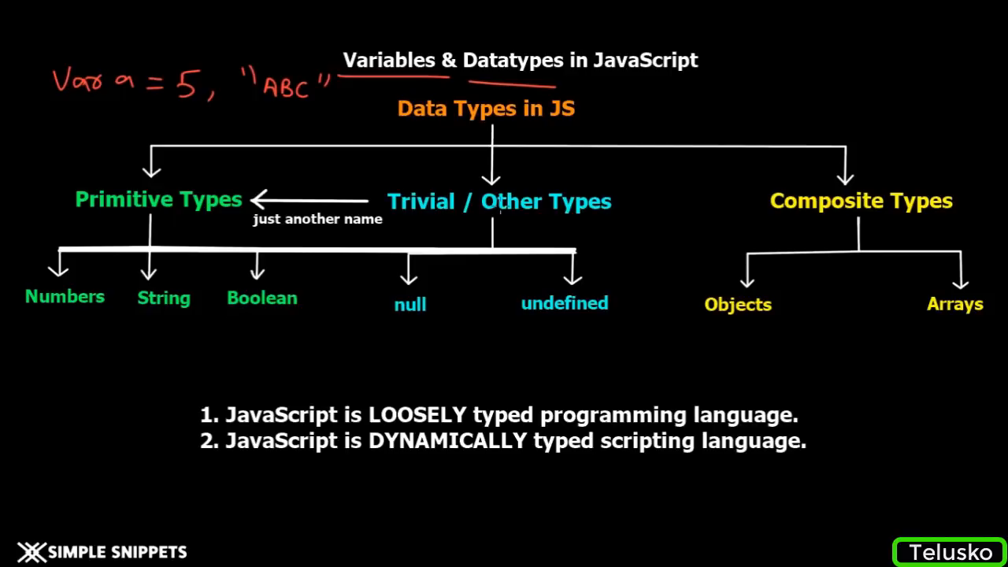
{"action": "mouse_move", "coordinate": [375, 190]}
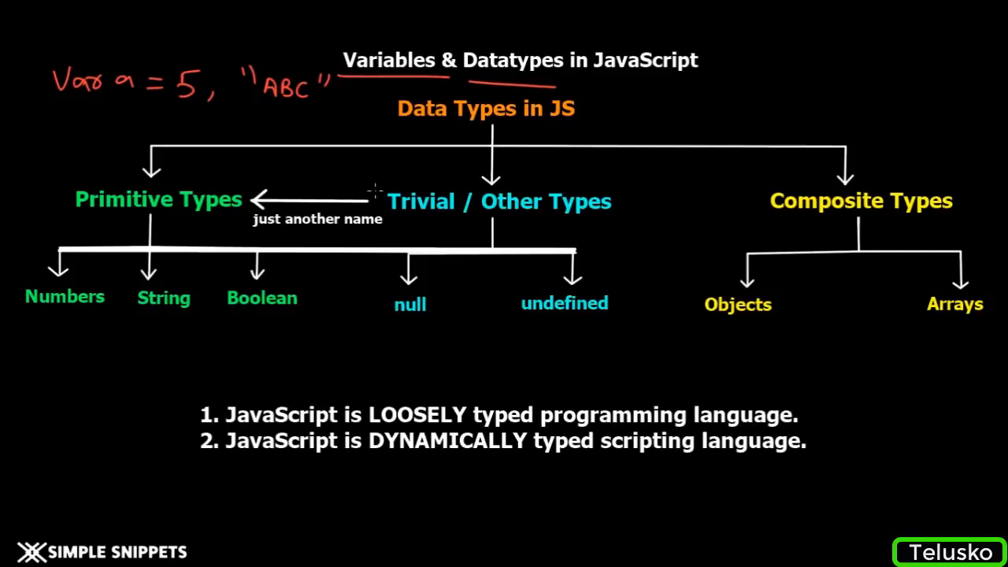
{"action": "mouse_move", "coordinate": [277, 233]}
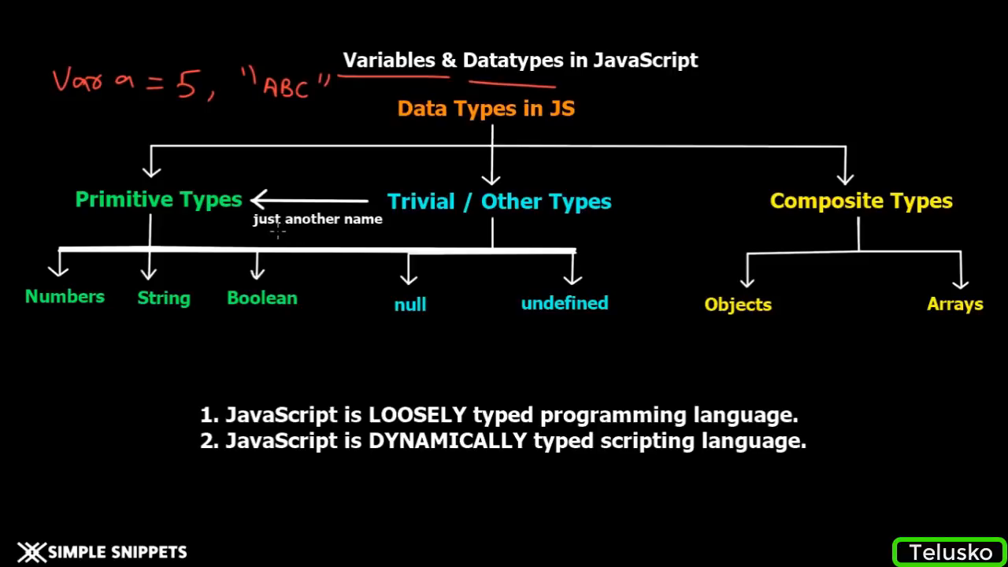
{"action": "mouse_move", "coordinate": [551, 204]}
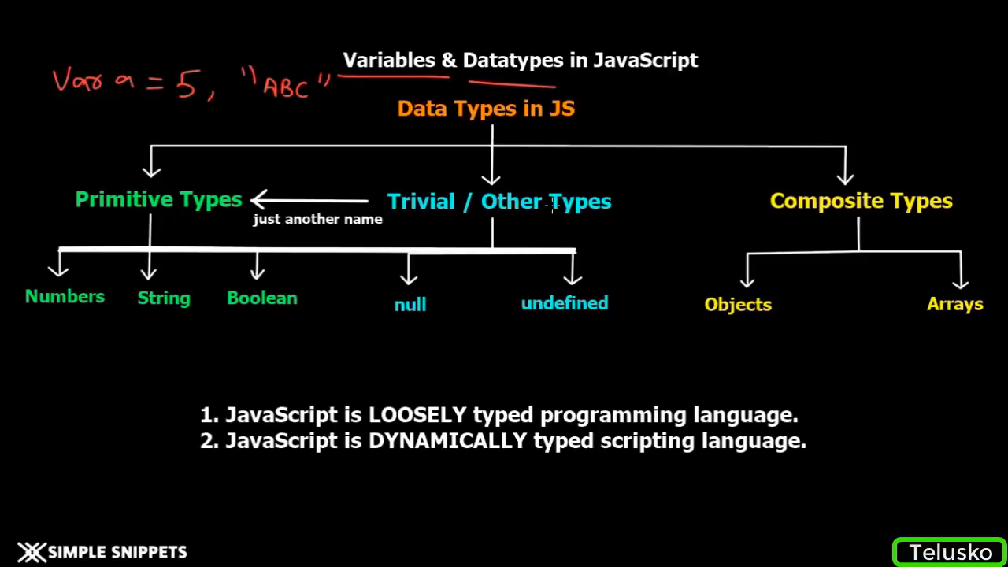
{"action": "left_click_drag", "start_coordinate": [393, 318], "coordinate": [449, 318]}
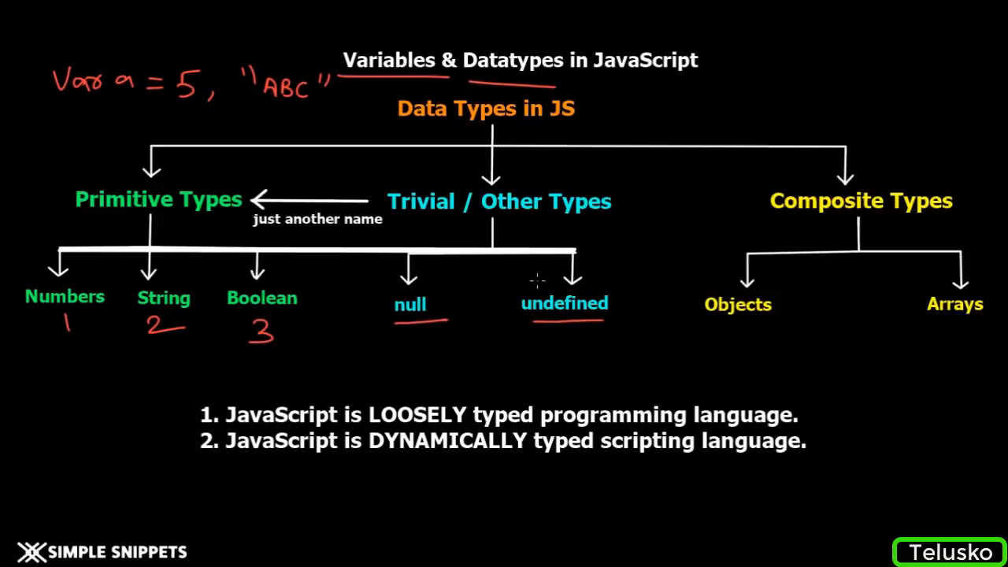
{"action": "mouse_move", "coordinate": [454, 227]}
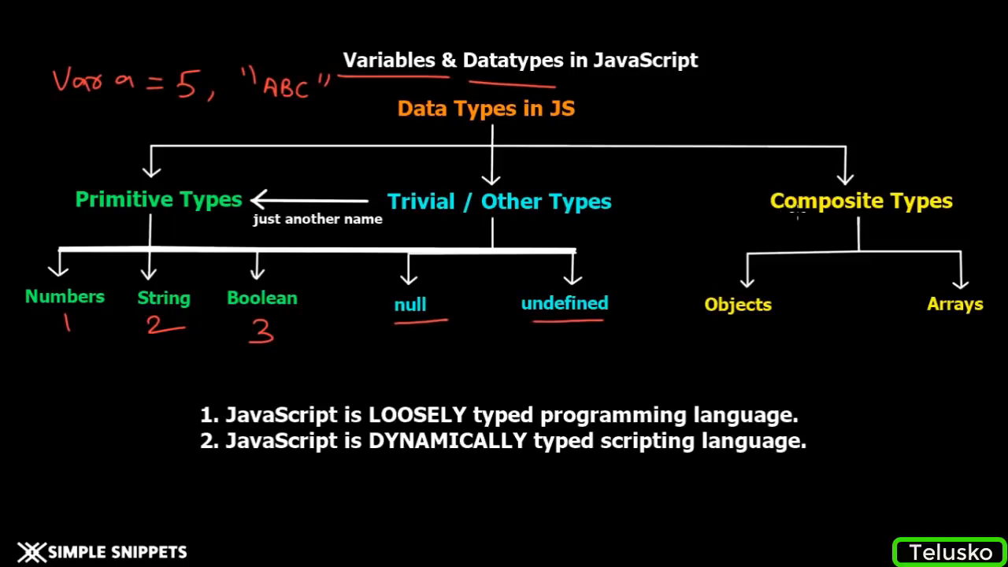
{"action": "mouse_move", "coordinate": [707, 325]}
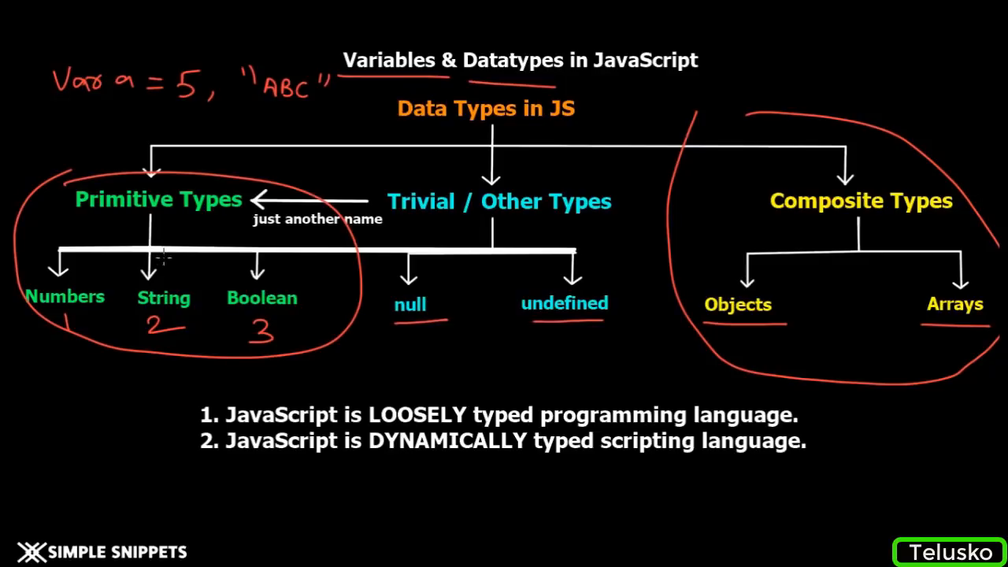
{"action": "mouse_move", "coordinate": [165, 407]}
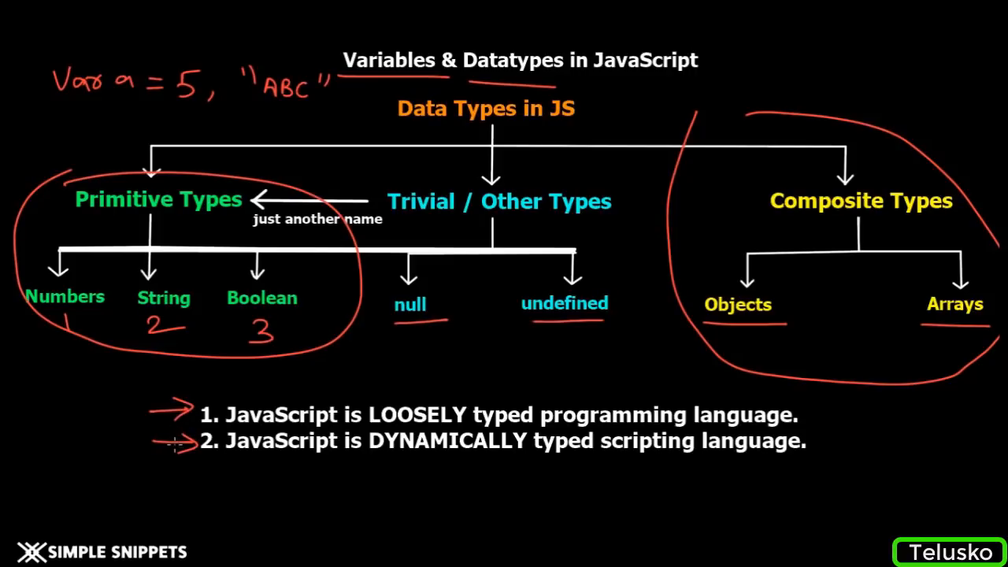
{"action": "mouse_move", "coordinate": [174, 444]}
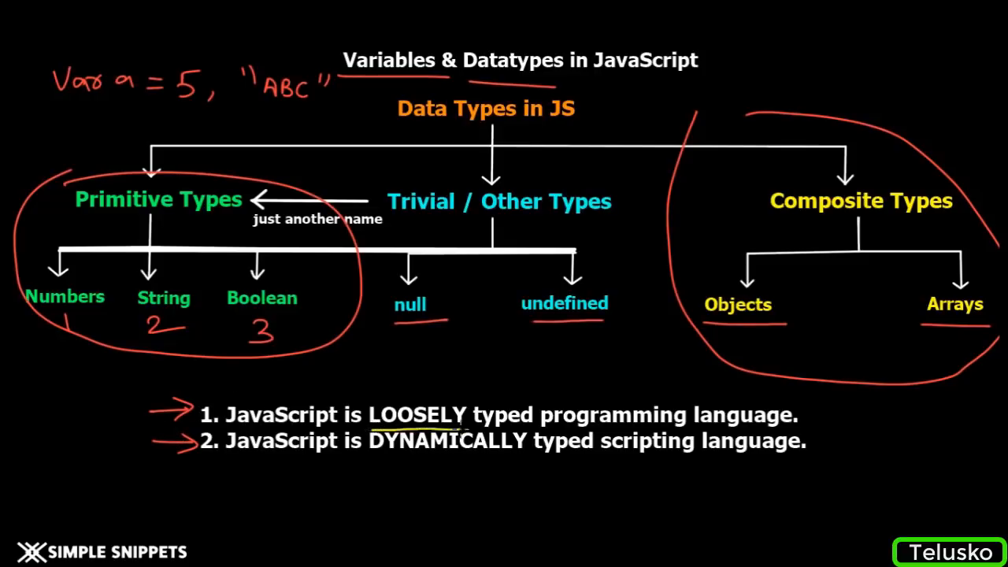
{"action": "mouse_move", "coordinate": [239, 456]}
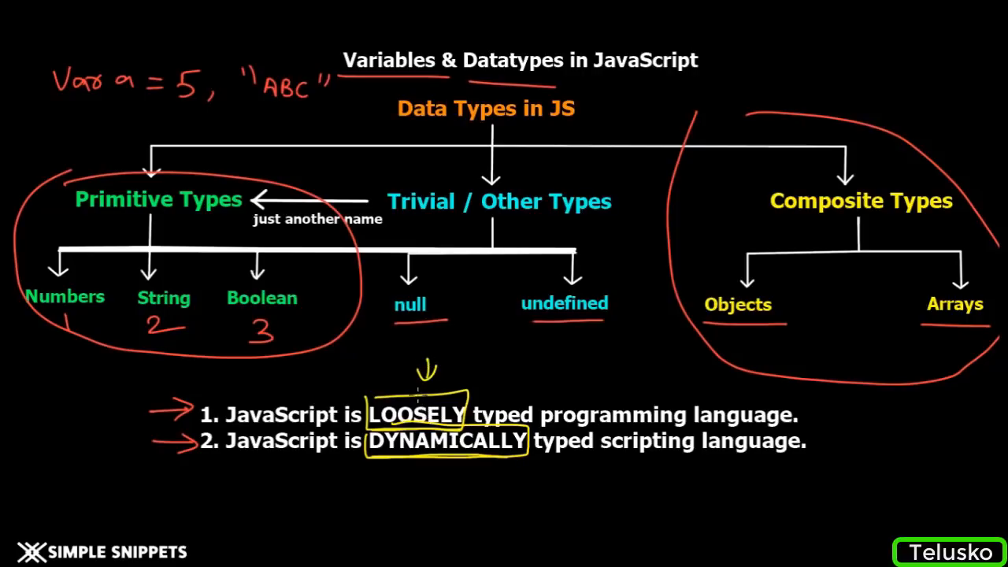
{"action": "mouse_move", "coordinate": [412, 386]}
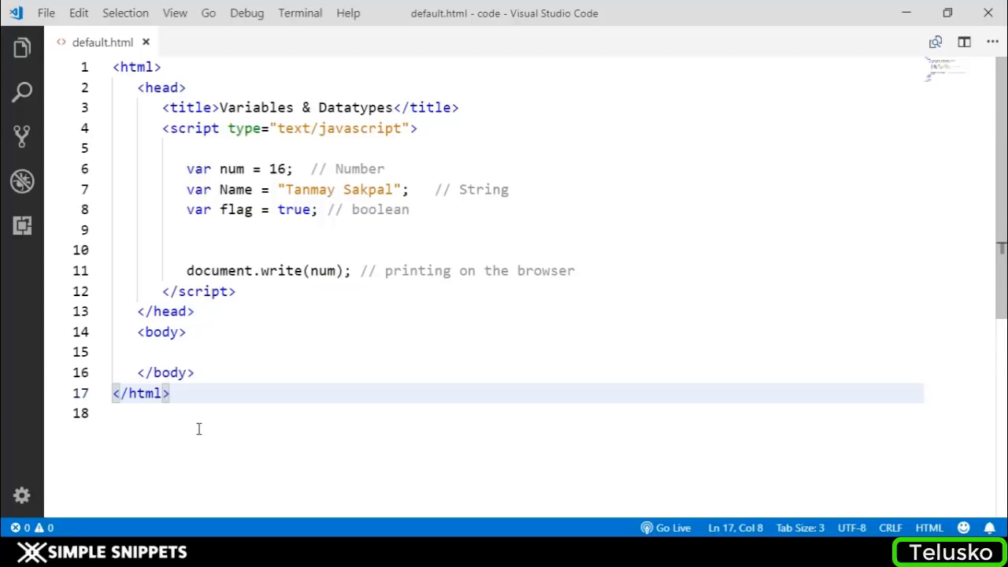
Add the comment // int x = 5 on the blank line above the var declarations
{"action": "key", "text": "ctrl+a"}
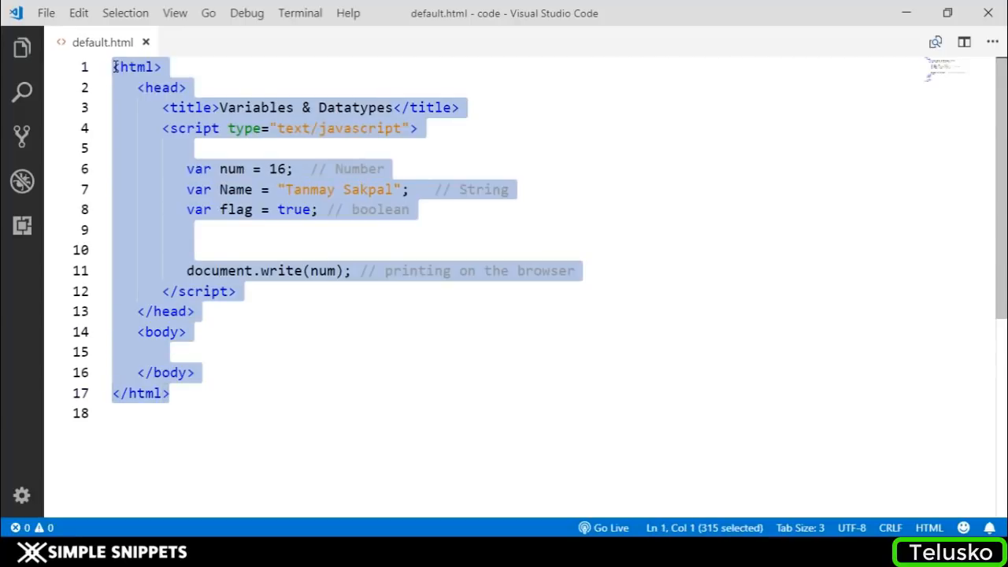
{"action": "left_click", "coordinate": [165, 128]}
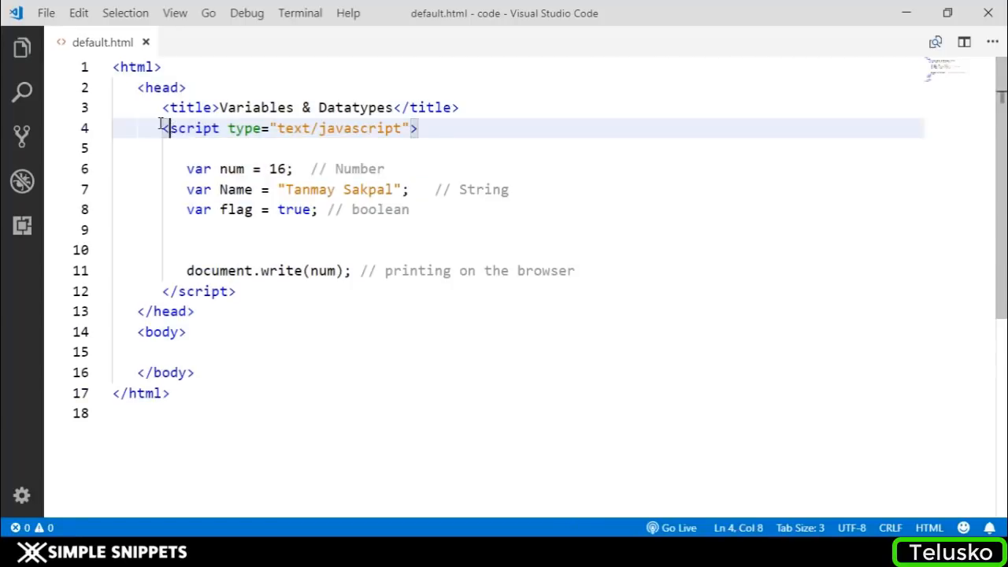
{"action": "left_click_drag", "start_coordinate": [160, 129], "coordinate": [237, 291]}
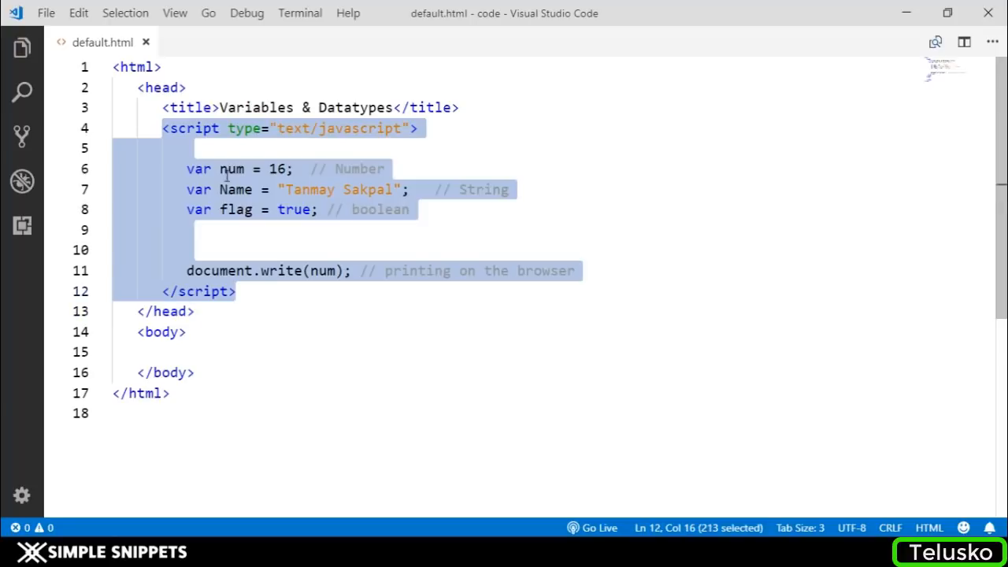
{"action": "left_click", "coordinate": [197, 169]}
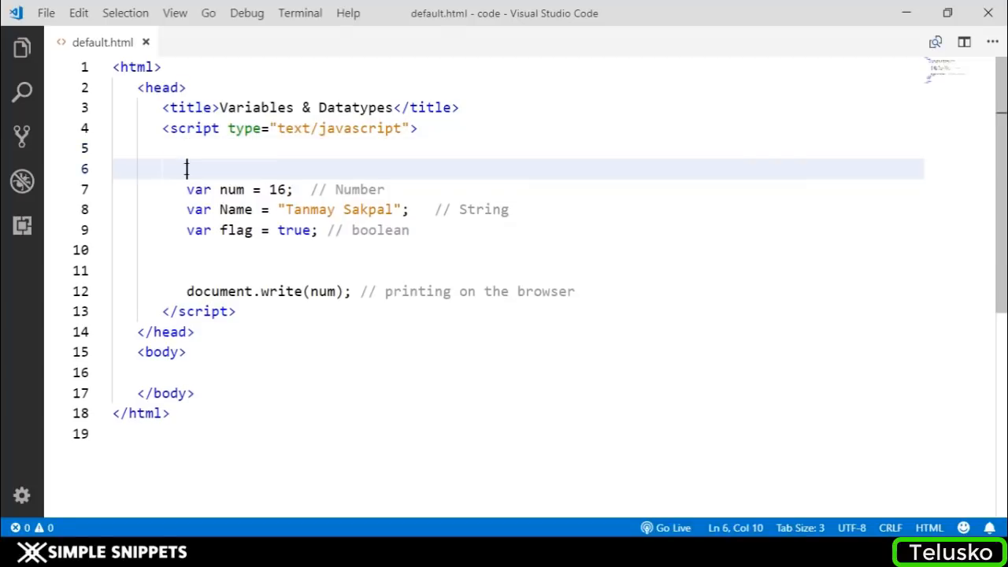
{"action": "type", "text": "// int"}
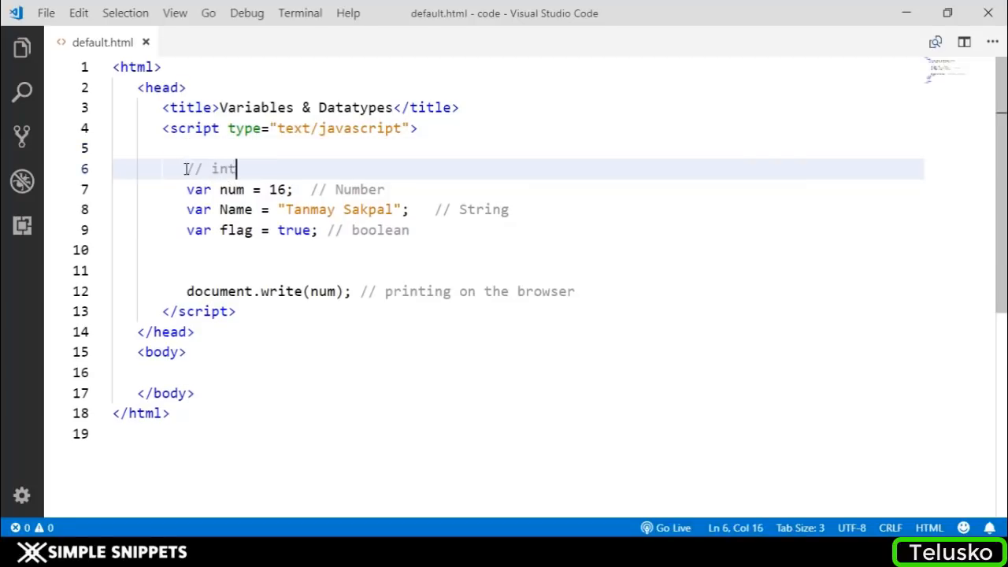
{"action": "type", "text": "x = 5"}
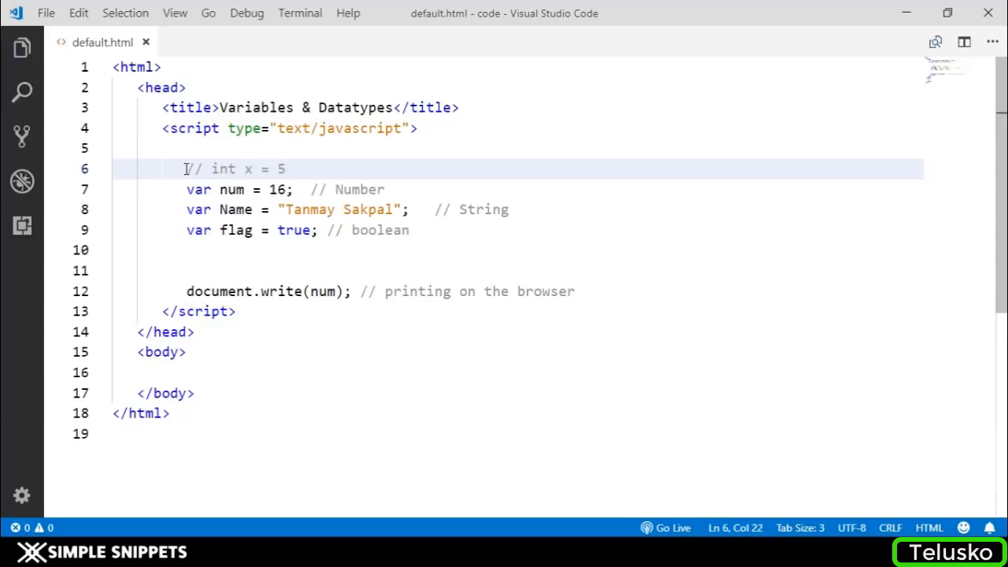
Add the comment // JS is LOOSELY typed. above the declarations
{"action": "left_click", "coordinate": [237, 168]}
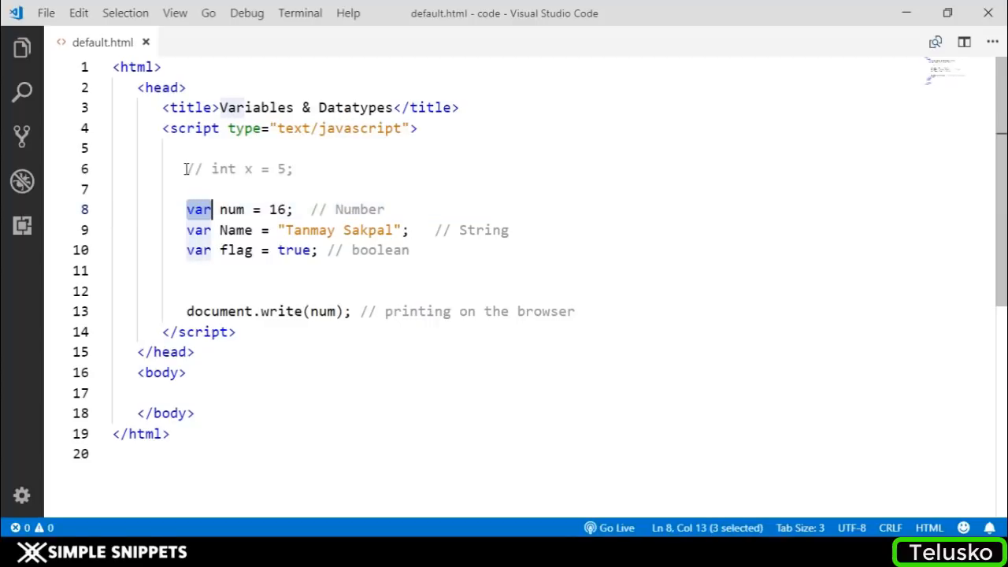
{"action": "key", "text": "Enter"}
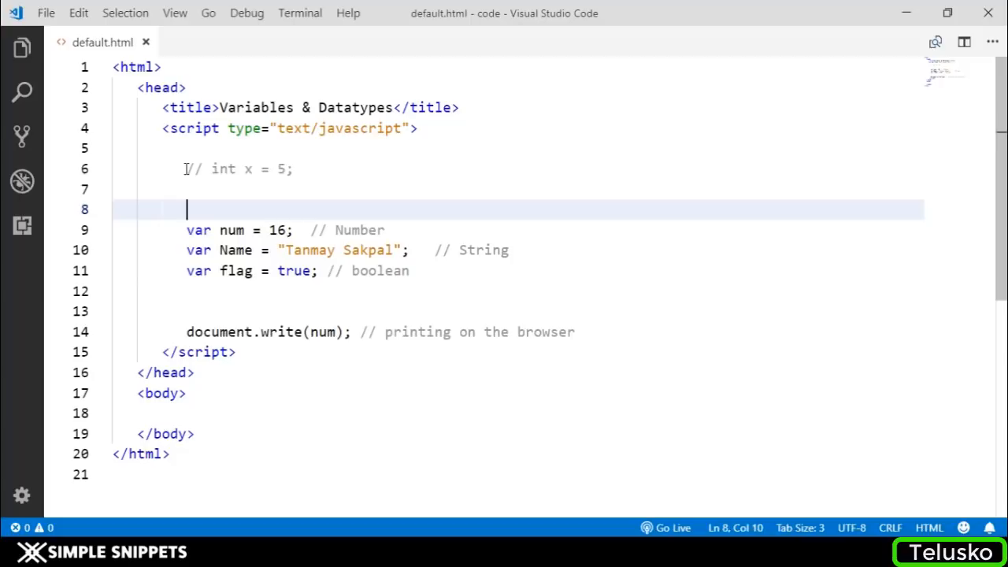
{"action": "type", "text": "// J"}
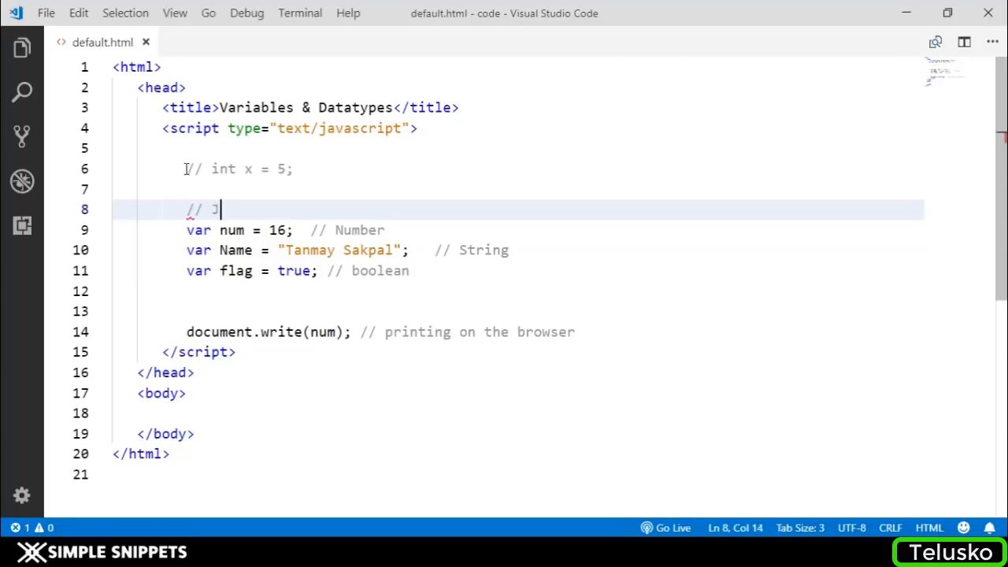
{"action": "type", "text": "S is LOO"}
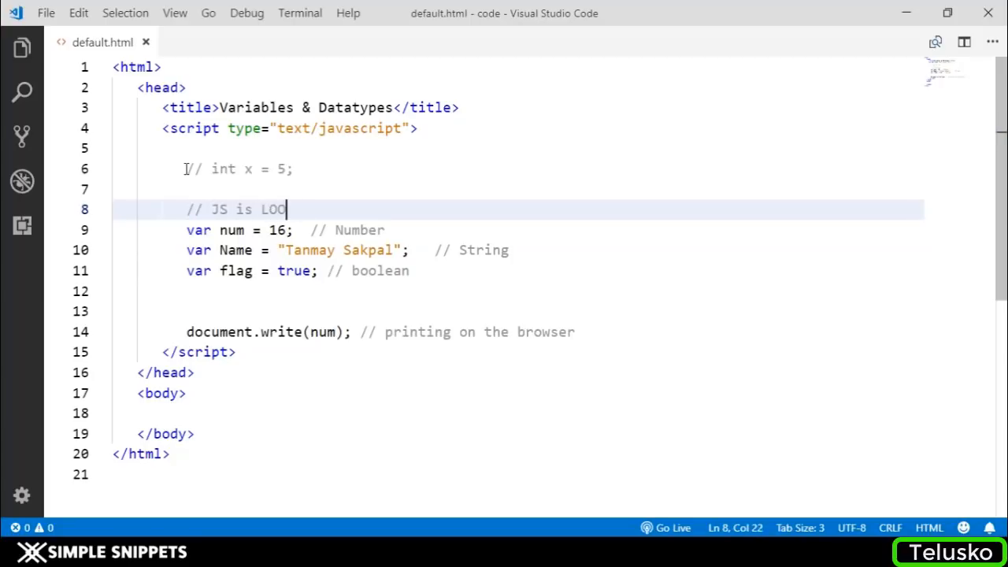
{"action": "type", "text": "SELY typed."}
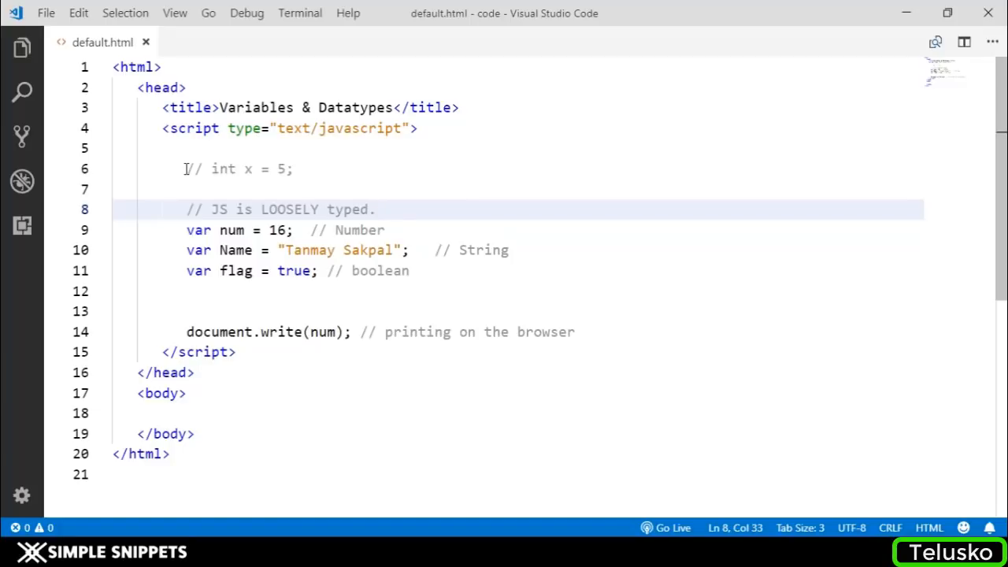
Add the comment // JS is DYNAMICALLY TYPED, separated from the declarations by a blank line
{"action": "left_click", "coordinate": [286, 230]}
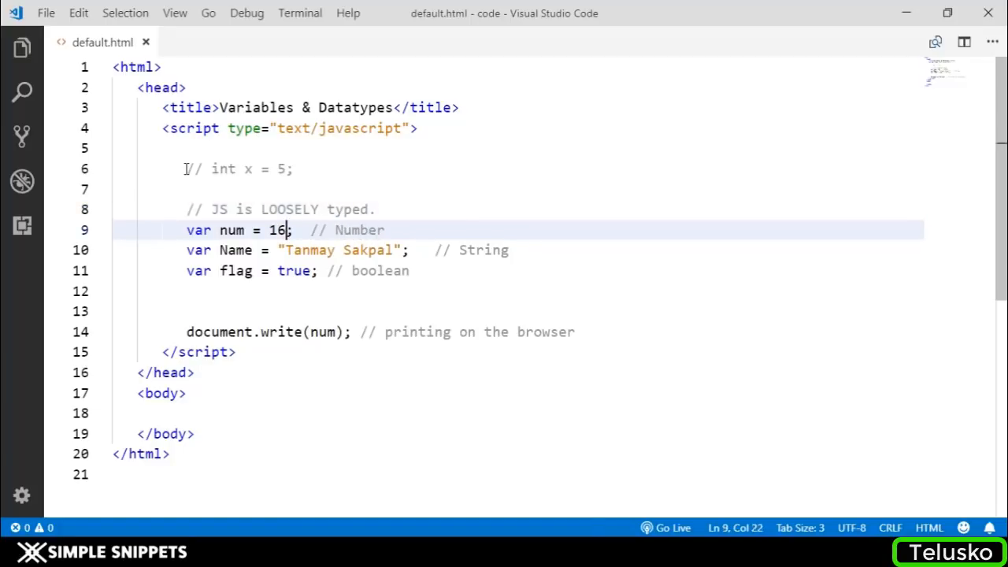
{"action": "left_click", "coordinate": [246, 229]}
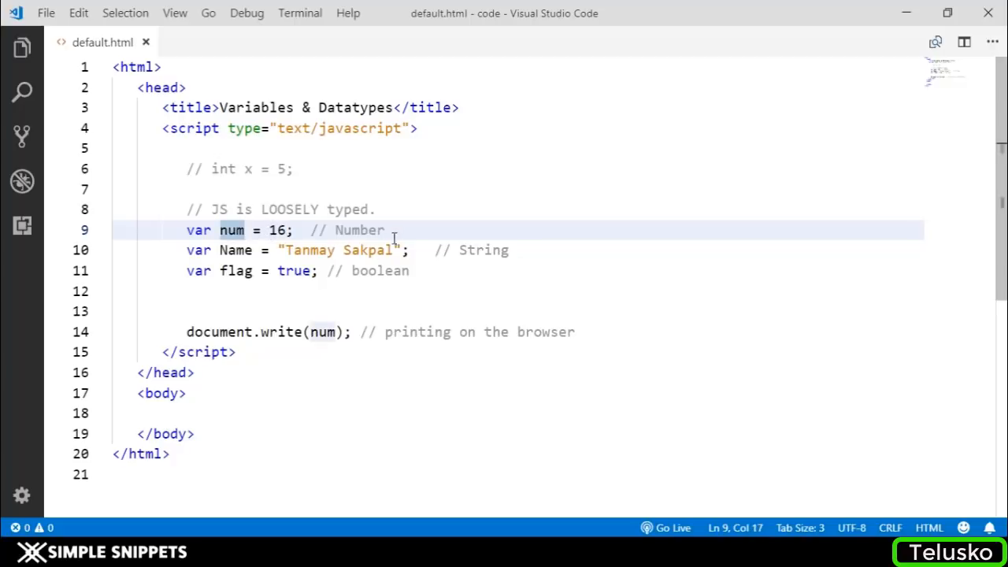
{"action": "key", "text": "Enter"}
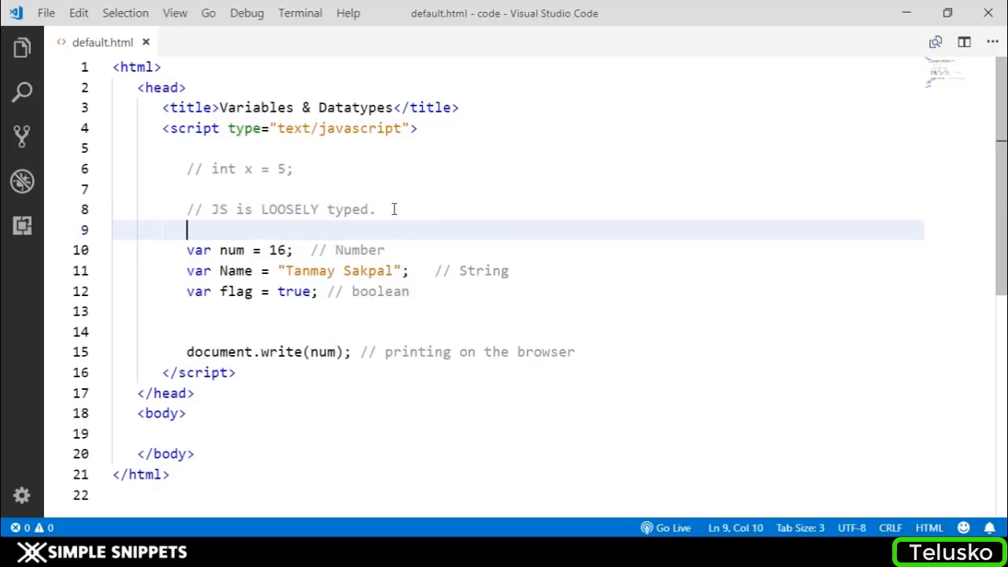
{"action": "type", "text": "//"}
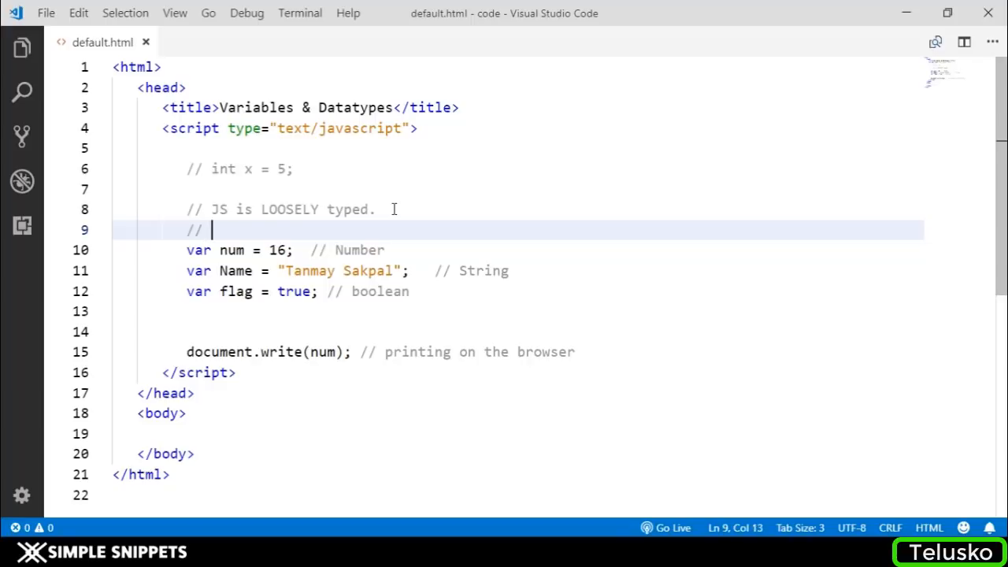
{"action": "type", "text": "JS is DYNAMIC"}
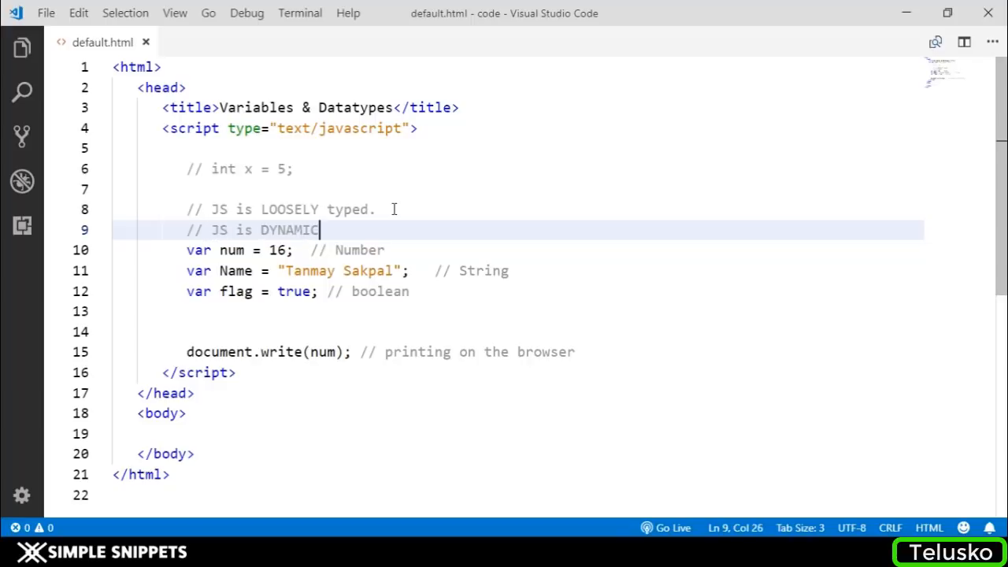
{"action": "type", "text": "ALLY TYPED"}
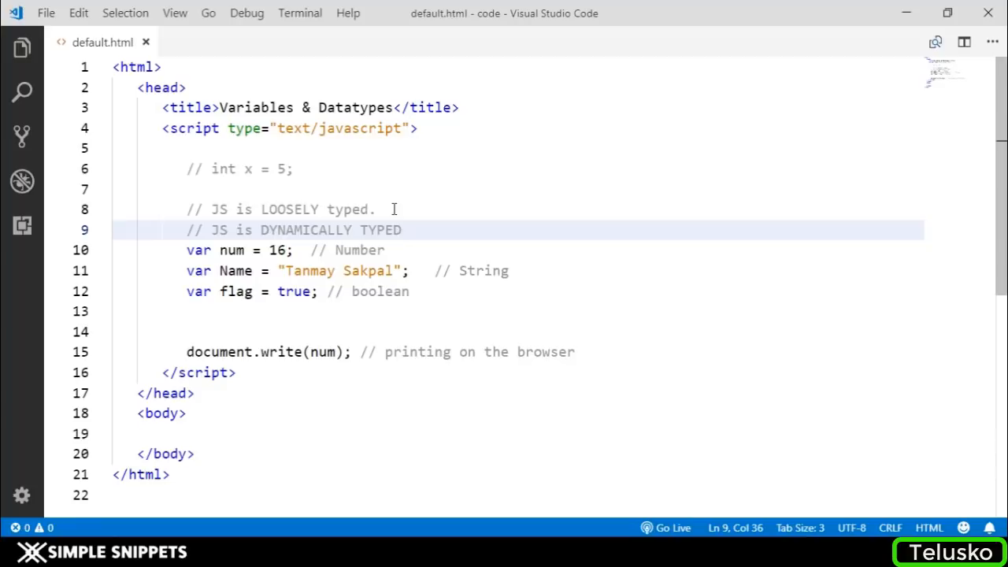
{"action": "key", "text": "Enter"}
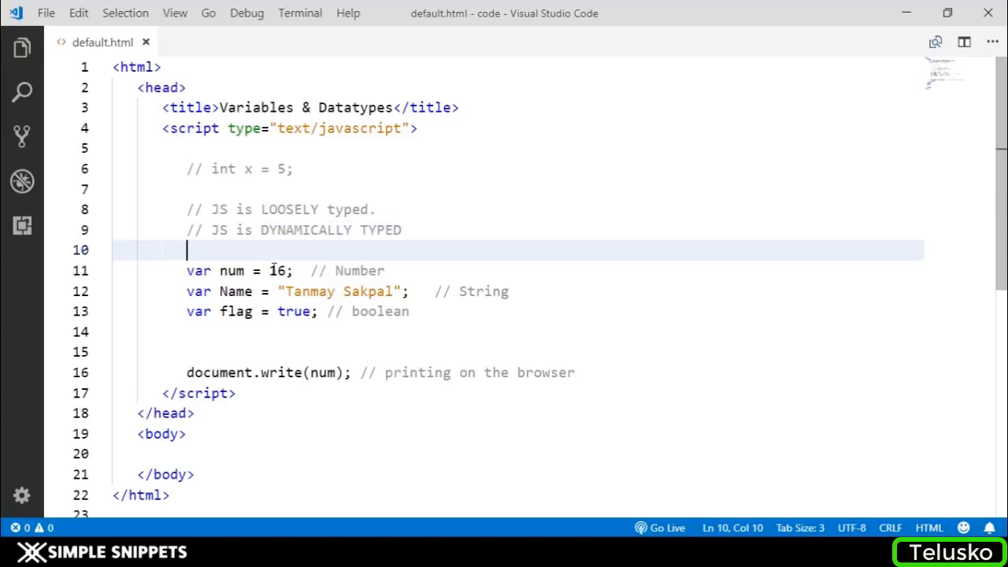
Review the num, Name and flag declarations and change flag's value from true to false
{"action": "double_click", "coordinate": [279, 271]}
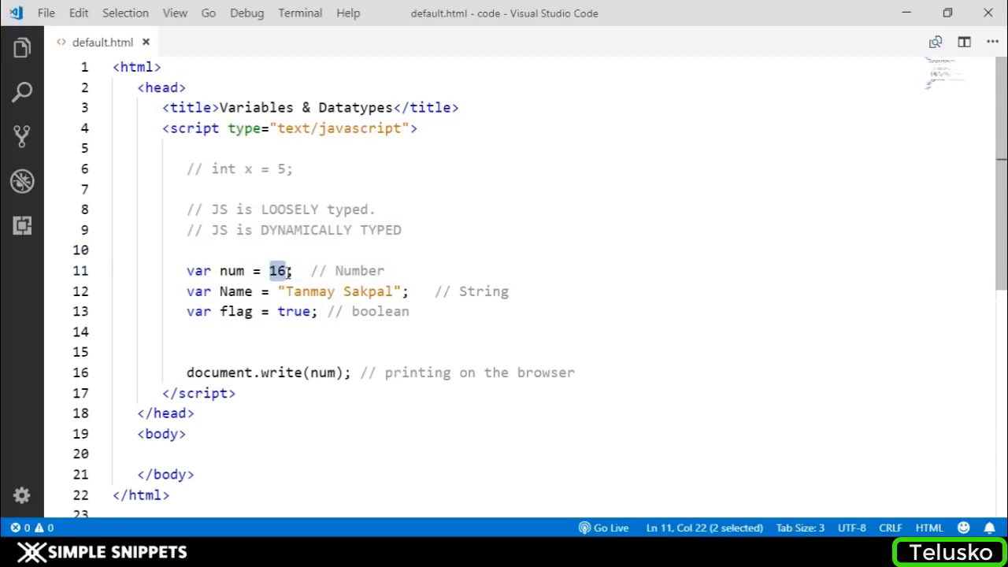
{"action": "double_click", "coordinate": [233, 271]}
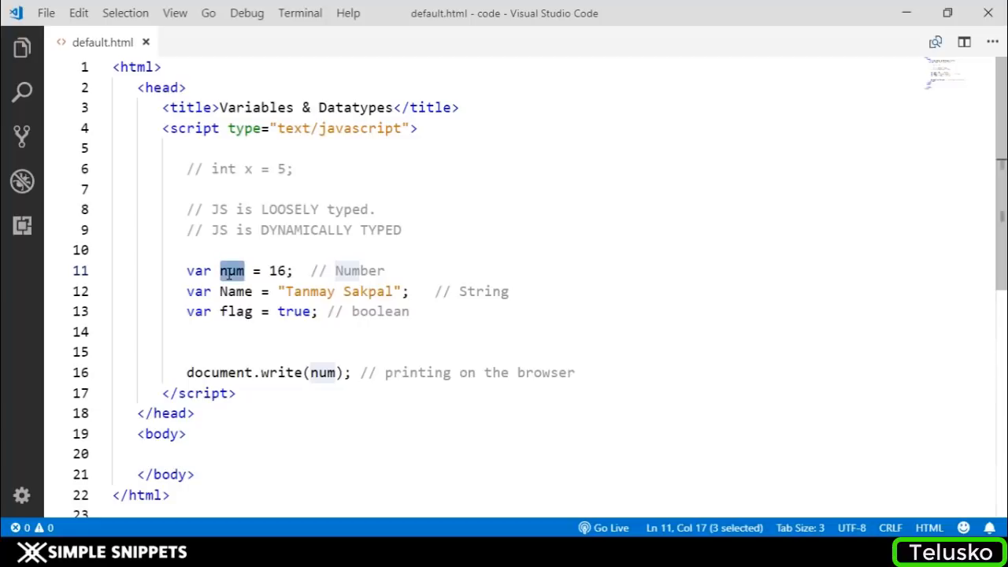
{"action": "left_click_drag", "start_coordinate": [233, 271], "coordinate": [444, 289]}
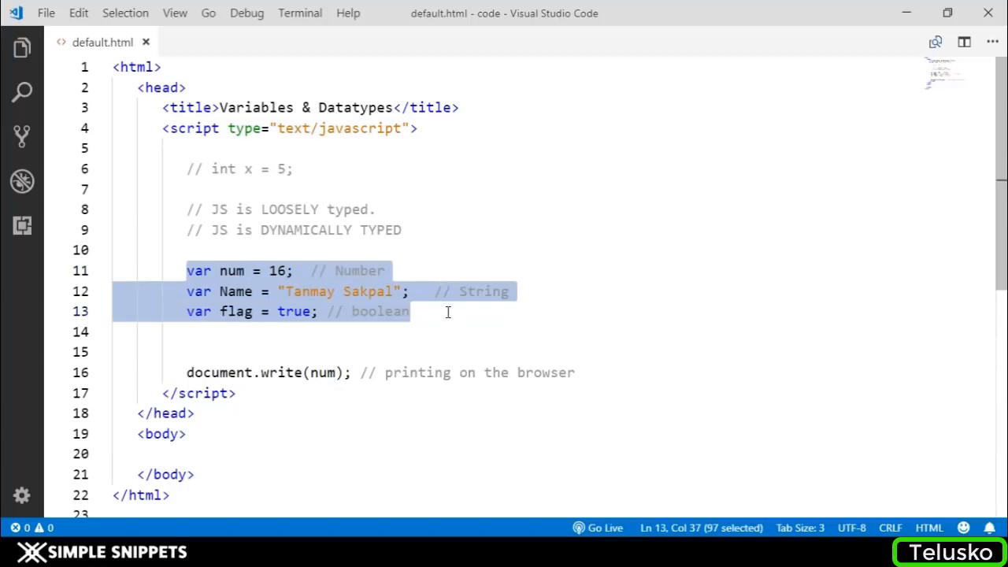
{"action": "double_click", "coordinate": [231, 271]}
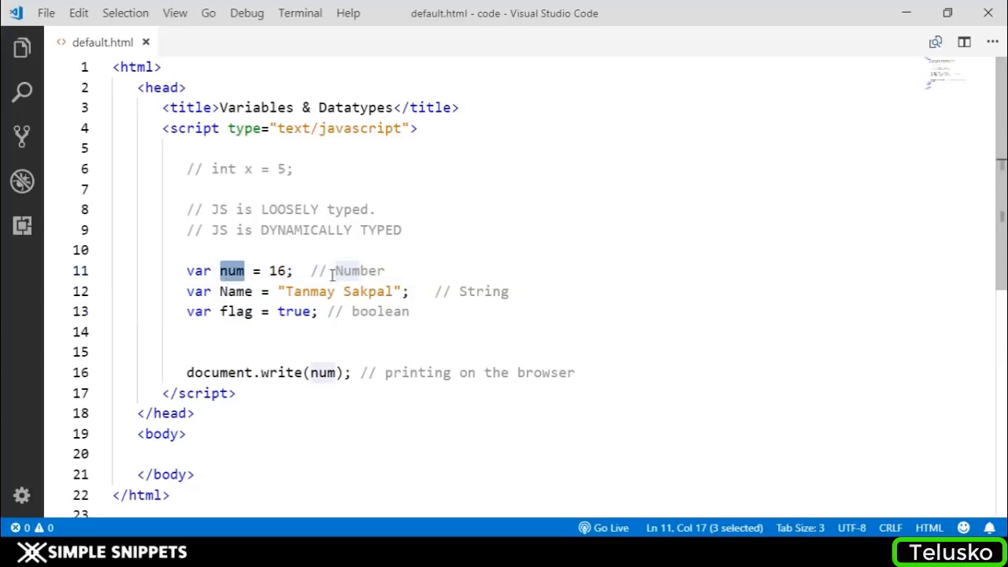
{"action": "double_click", "coordinate": [278, 271]}
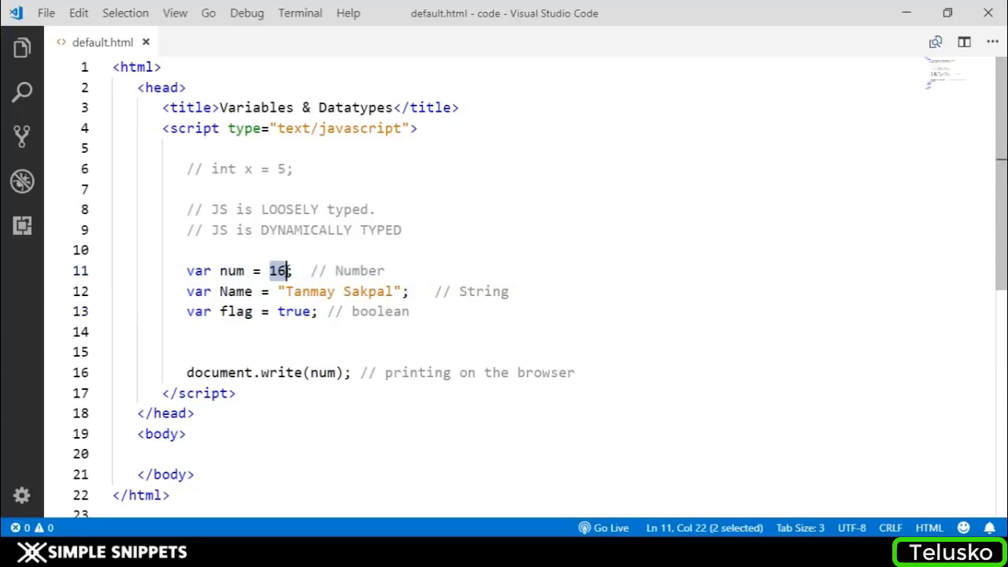
{"action": "double_click", "coordinate": [235, 291]}
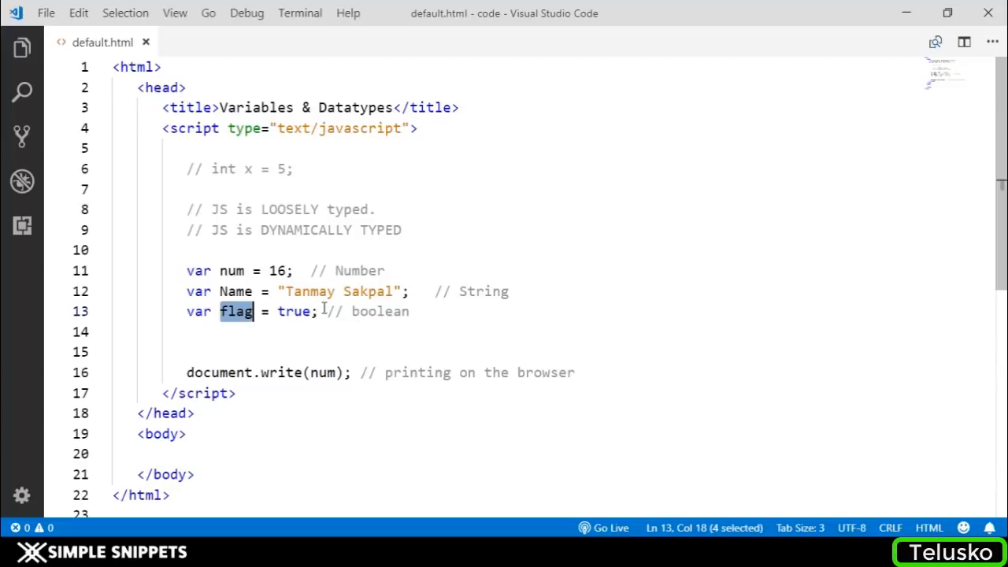
{"action": "double_click", "coordinate": [293, 311]}
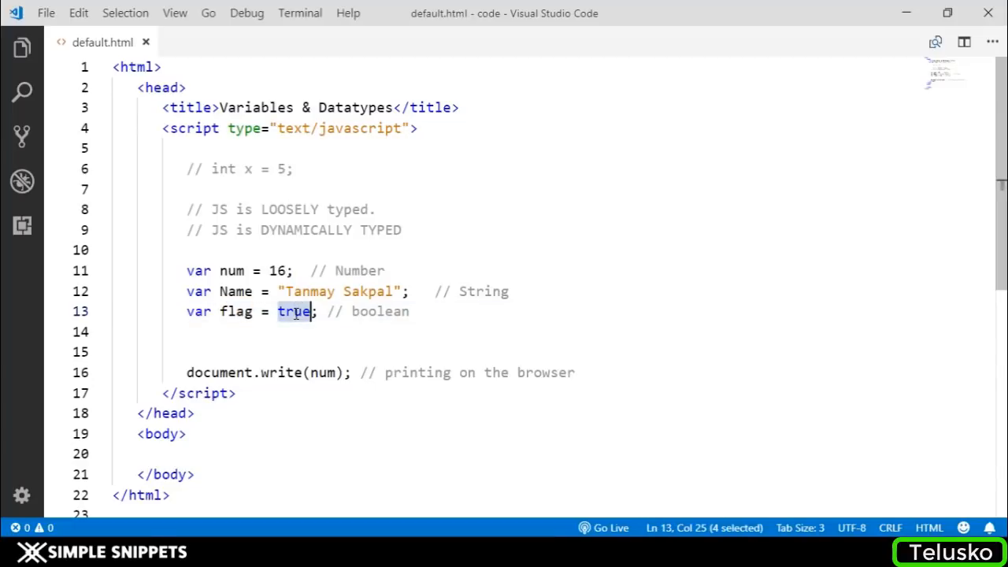
{"action": "type", "text": "false"}
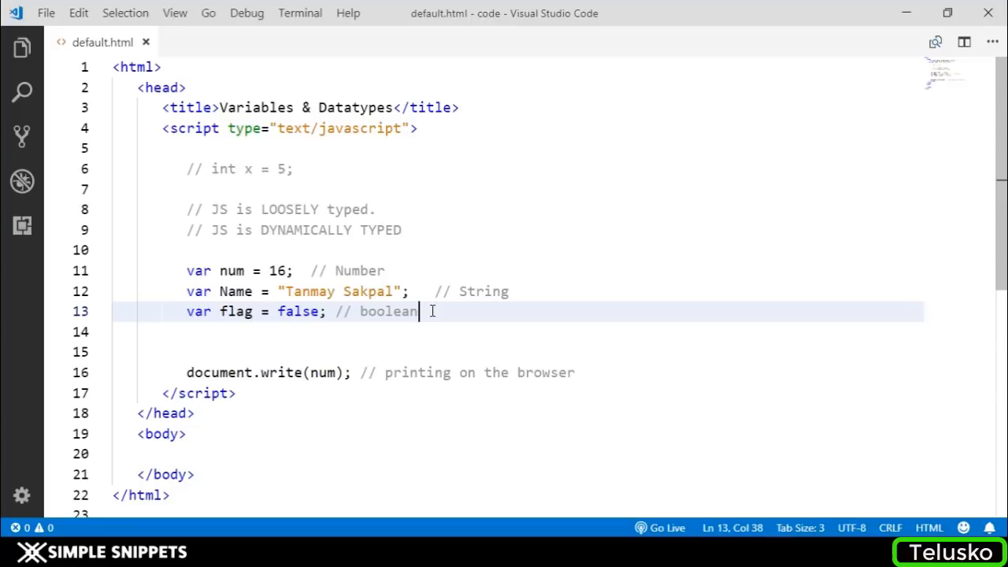
Add var x; and x=5; lines labelled // declaration and // initialization
{"action": "key", "text": "enter"}
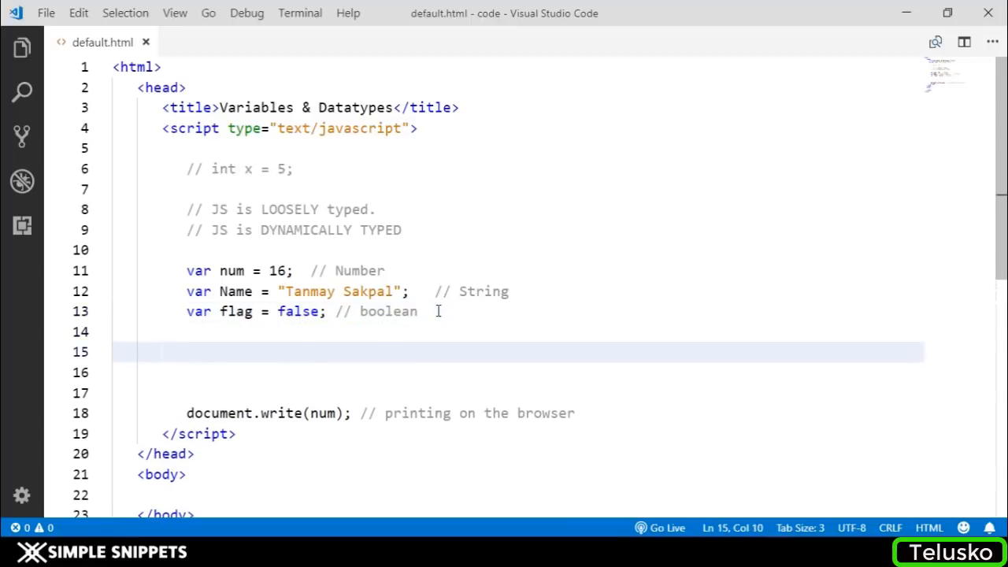
{"action": "type", "text": "var x"}
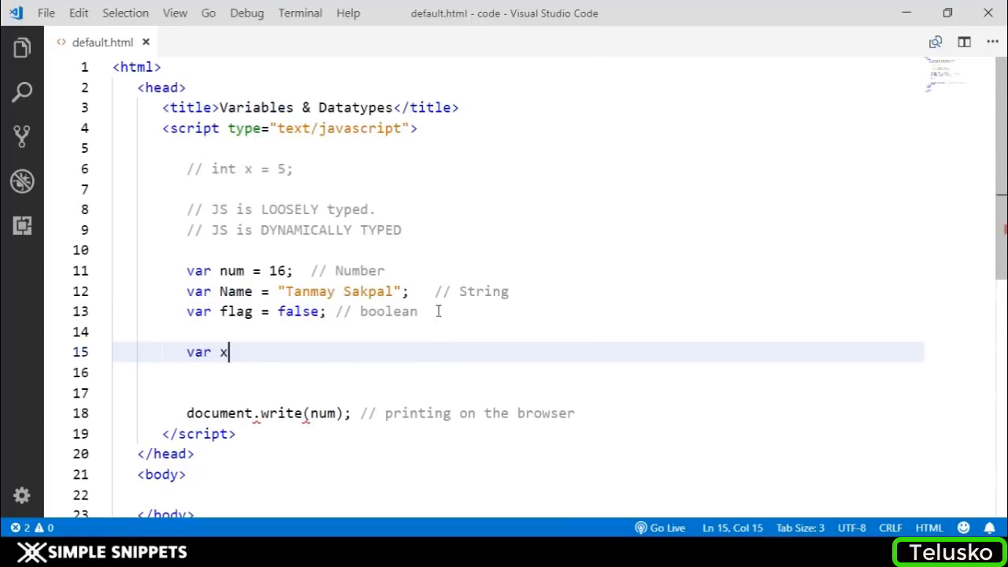
{"action": "type", "text": "="}
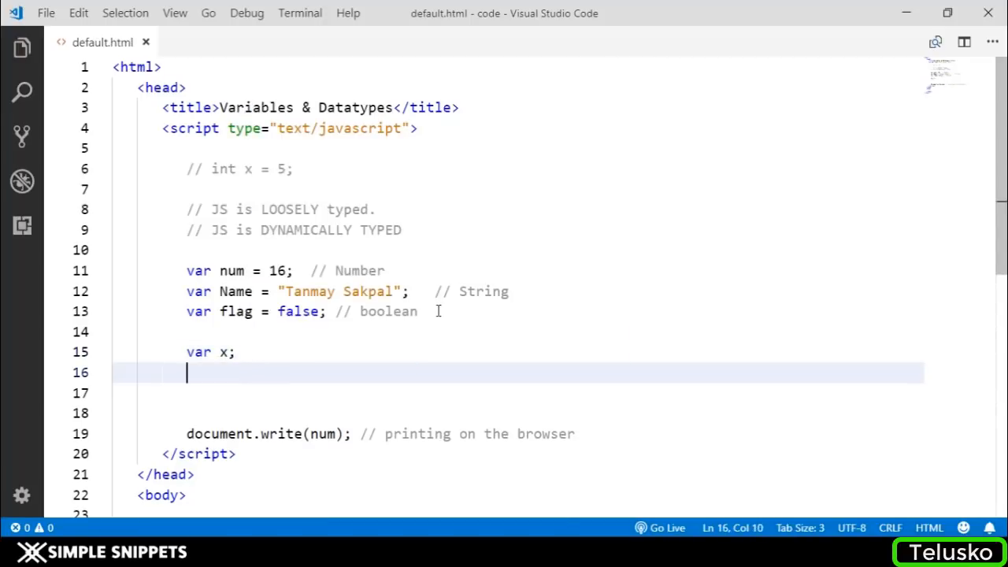
{"action": "type", "text": "x=5;"}
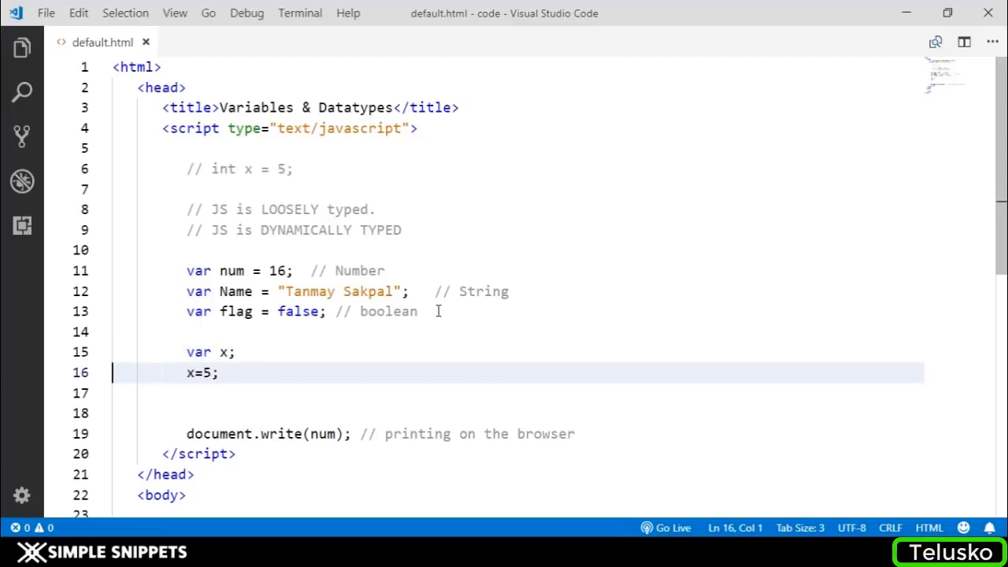
{"action": "type", "text": "// declaration"}
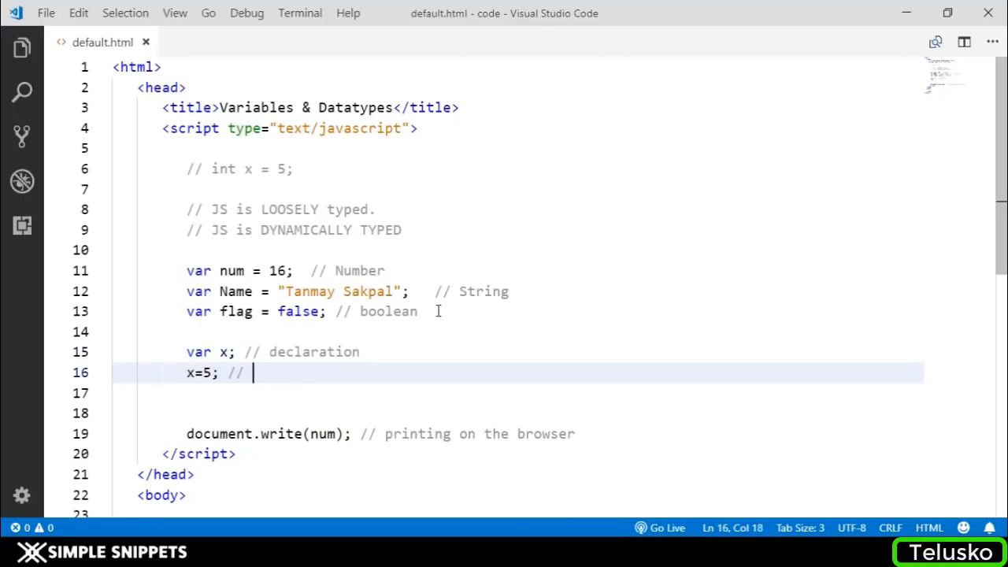
{"action": "type", "text": "initialization"}
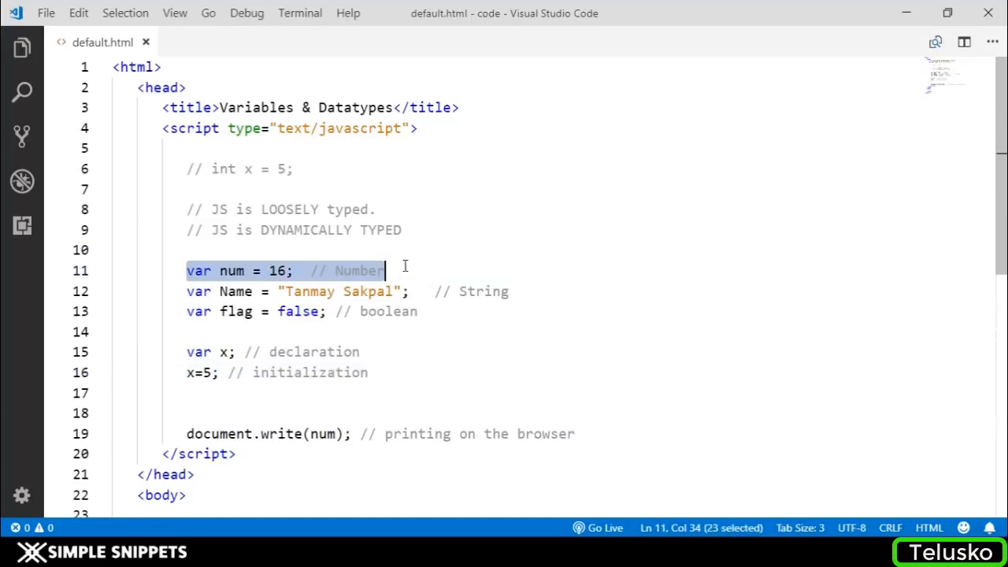
{"action": "double_click", "coordinate": [231, 271]}
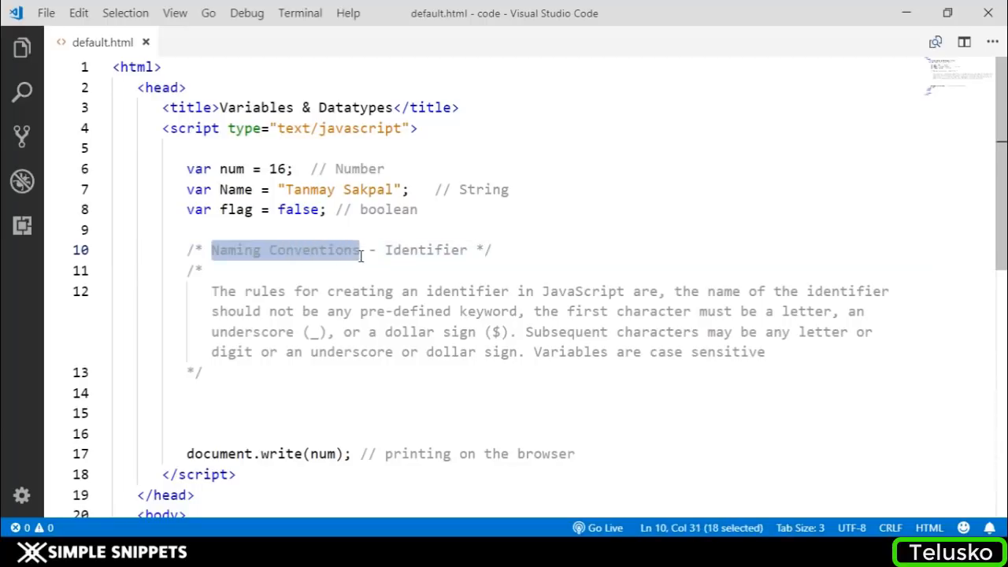
Demonstrate identifier naming rules by editing names with car, 1 and $ examples
{"action": "double_click", "coordinate": [425, 249]}
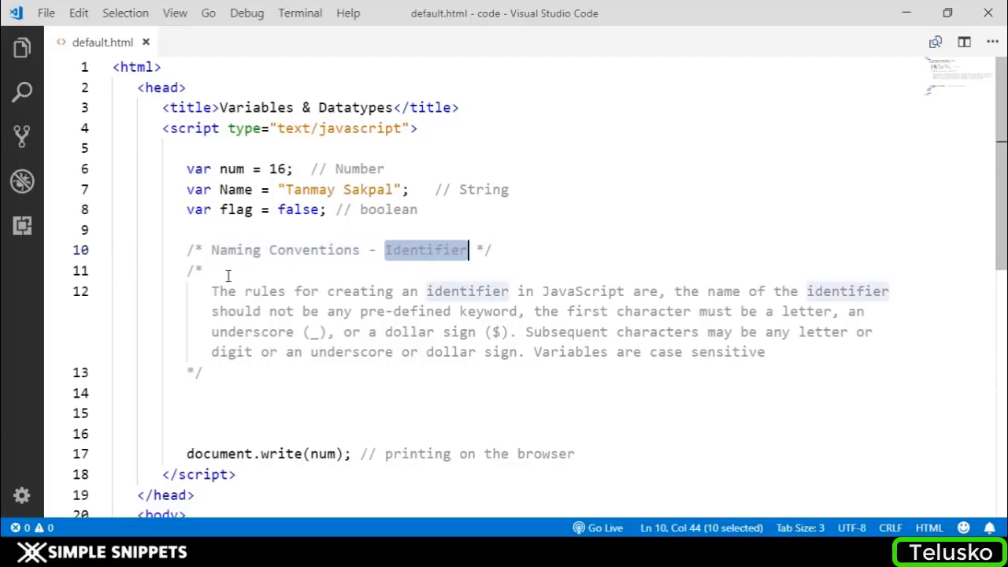
{"action": "double_click", "coordinate": [466, 290]}
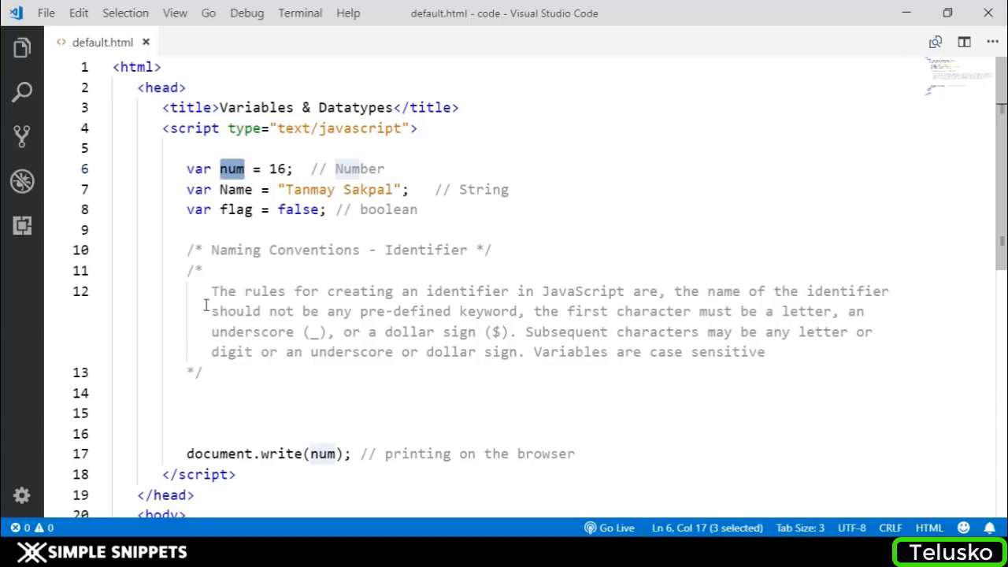
{"action": "mouse_move", "coordinate": [497, 315]}
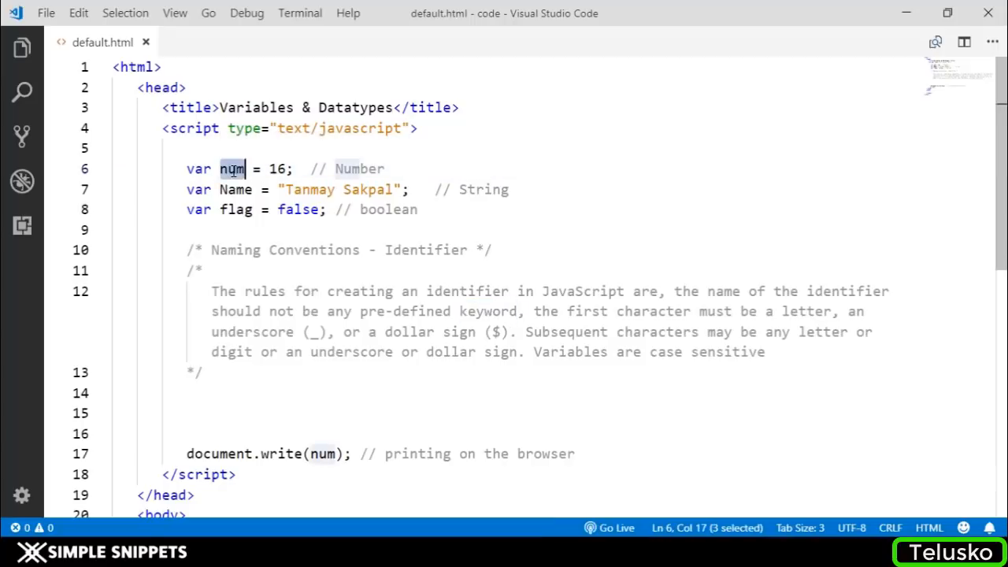
{"action": "type", "text": "ca"}
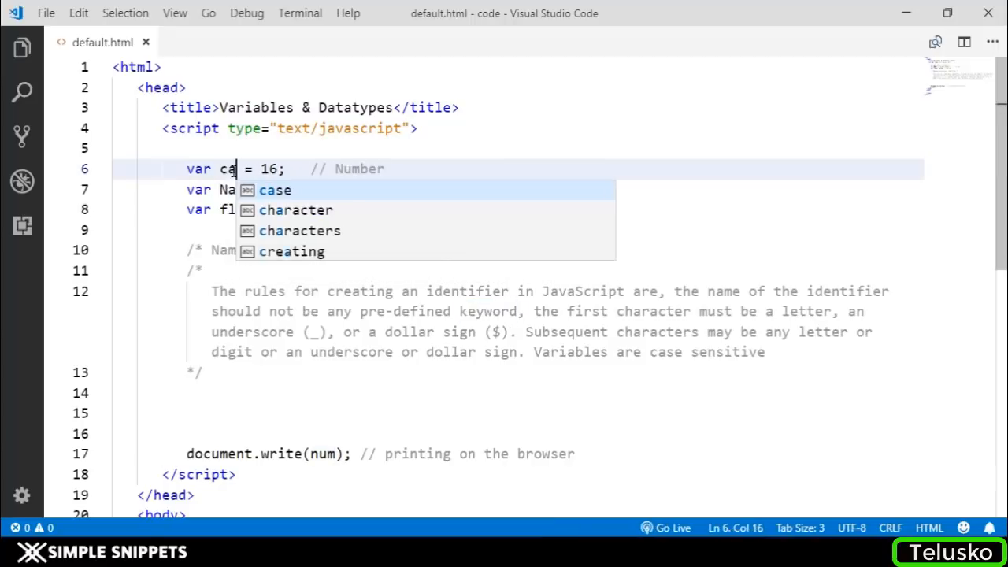
{"action": "type", "text": "r"}
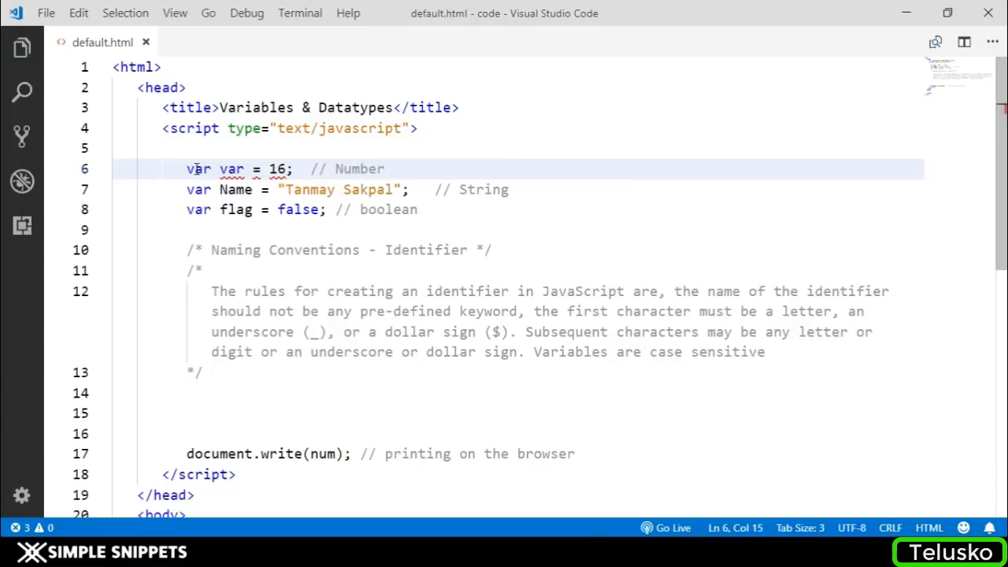
{"action": "double_click", "coordinate": [199, 168]}
{"action": "type", "text": "num"}
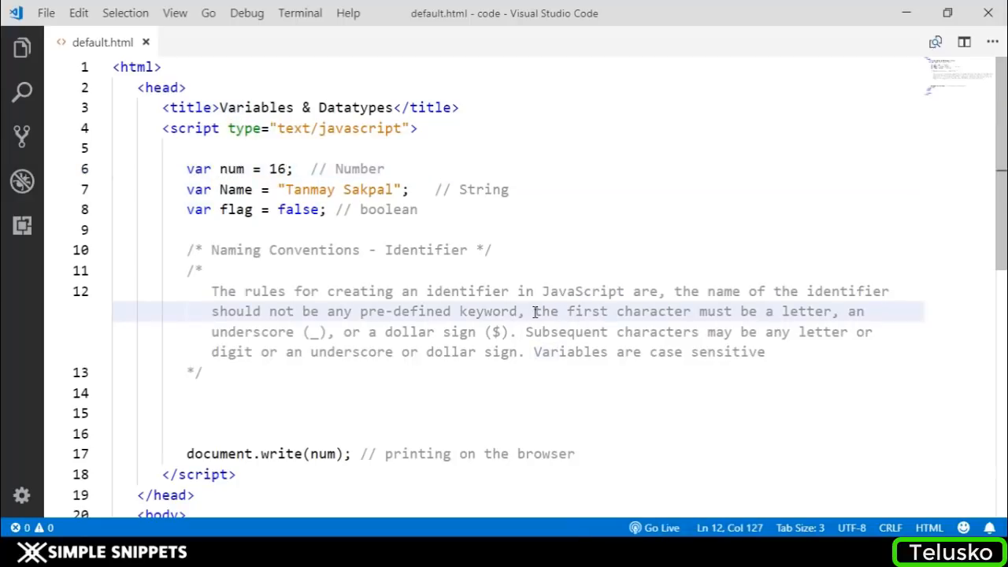
{"action": "mouse_move", "coordinate": [809, 312]}
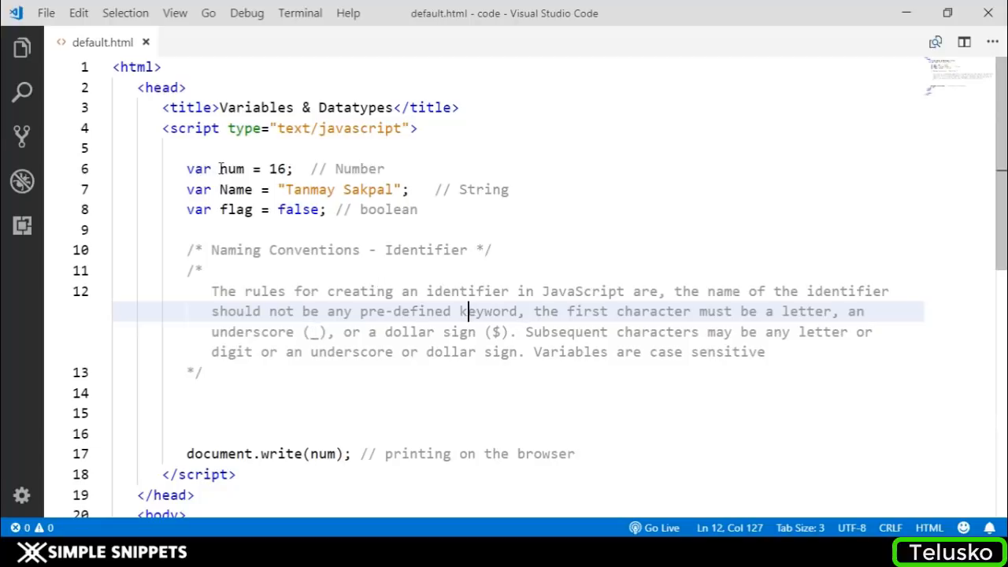
{"action": "left_click", "coordinate": [249, 168]}
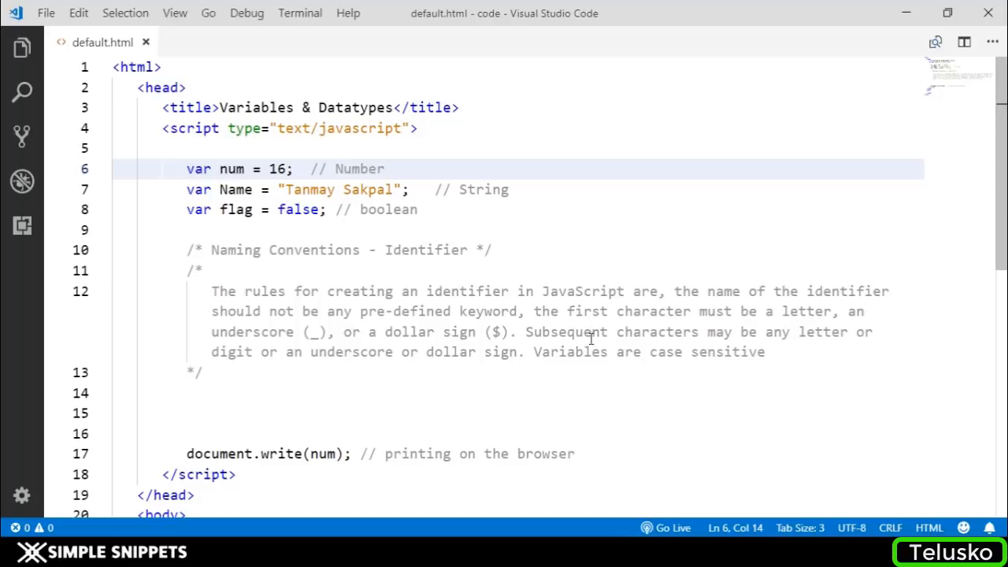
{"action": "mouse_move", "coordinate": [268, 359]}
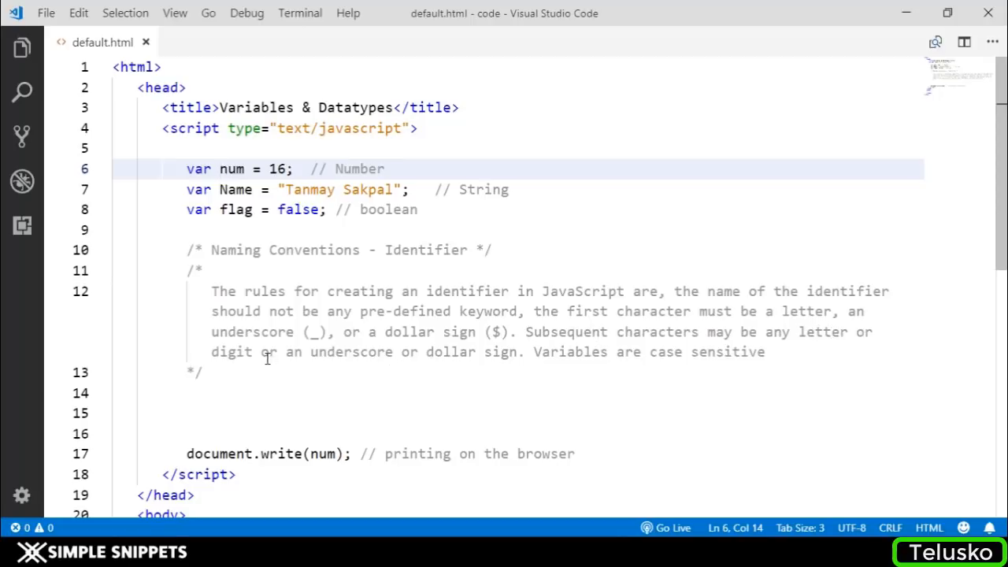
{"action": "mouse_move", "coordinate": [375, 352]}
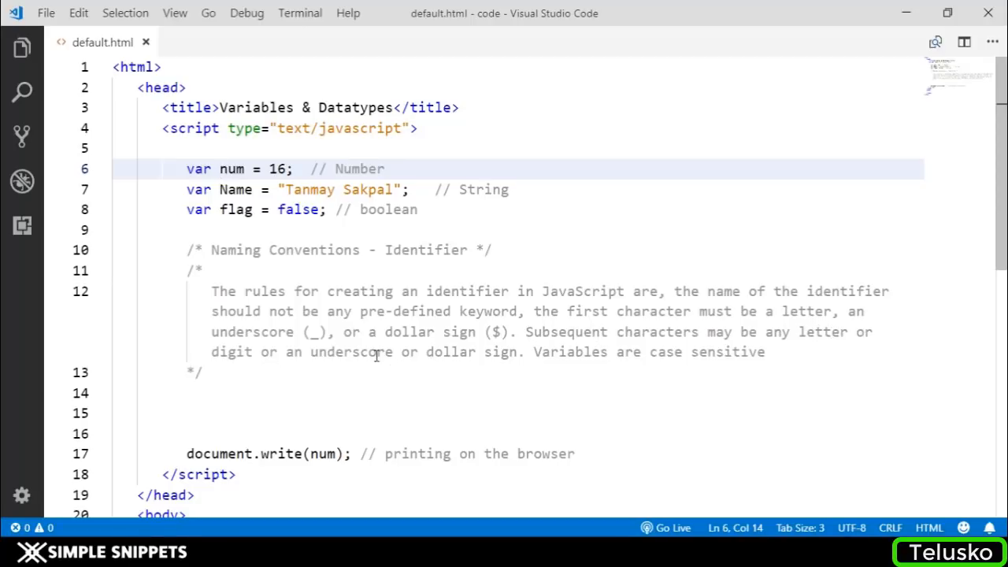
{"action": "type", "text": "1"}
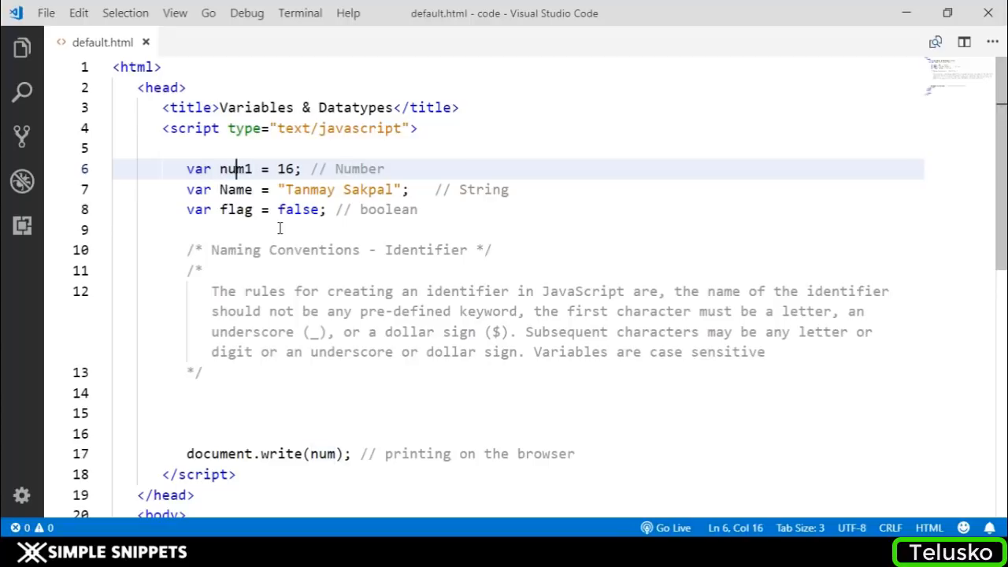
{"action": "type", "text": "$"}
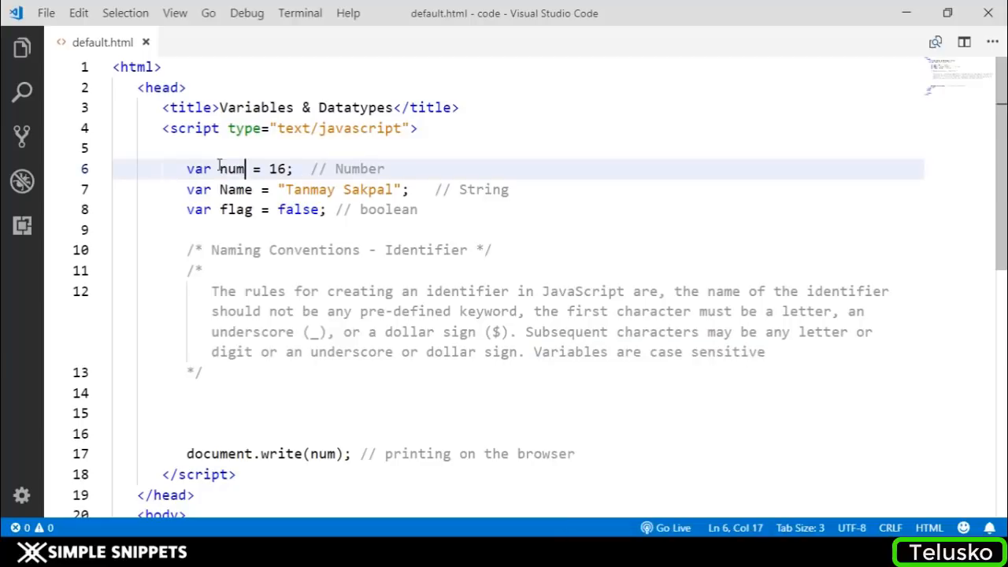
Declare var Num = 16; after var num = 16; and remove the naming-conventions comment block
{"action": "left_click", "coordinate": [297, 169]}
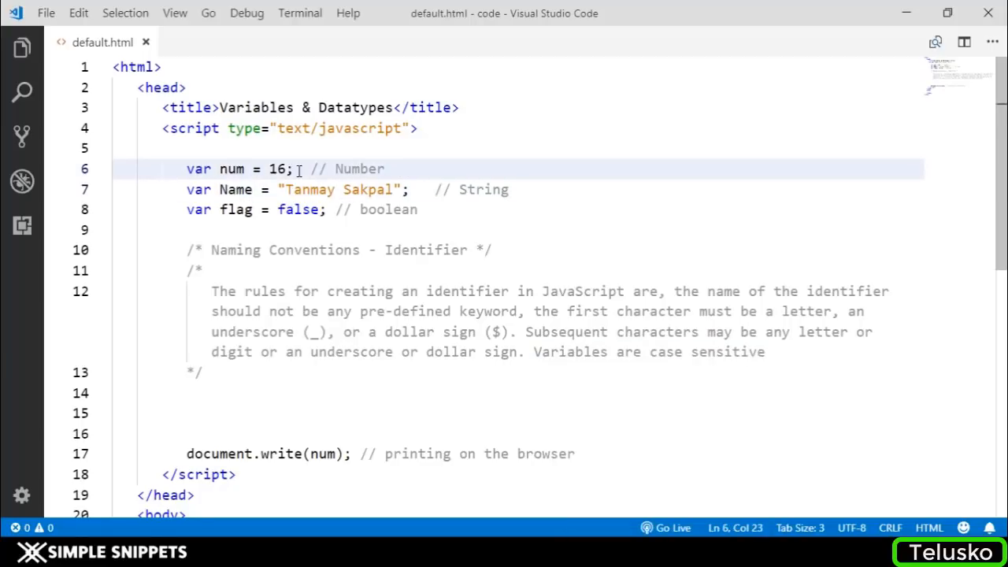
{"action": "left_click_drag", "start_coordinate": [293, 168], "coordinate": [185, 168]}
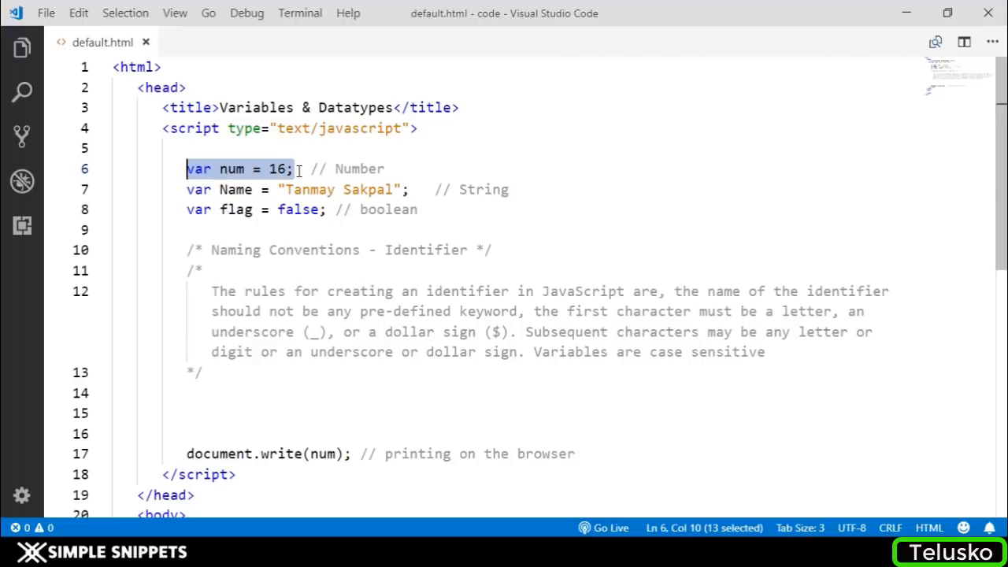
{"action": "type", "text": "var Num = 16;"}
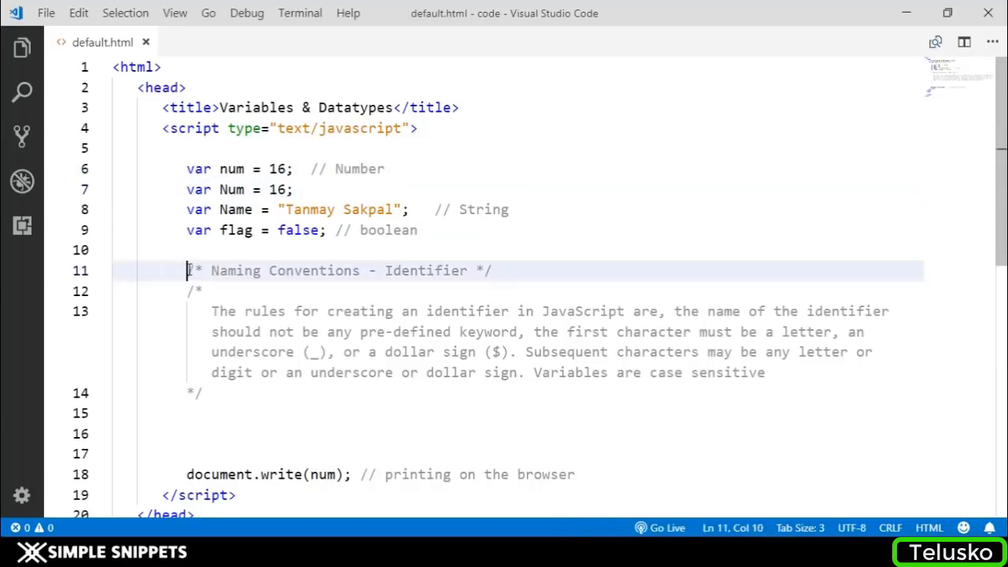
{"action": "left_click_drag", "start_coordinate": [187, 271], "coordinate": [201, 392]}
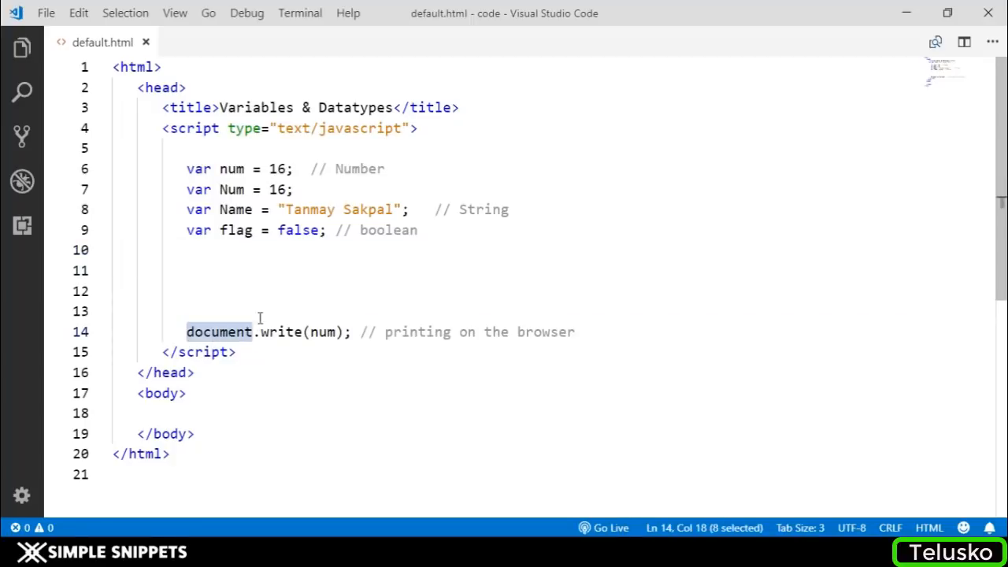
{"action": "mouse_move", "coordinate": [236, 331]}
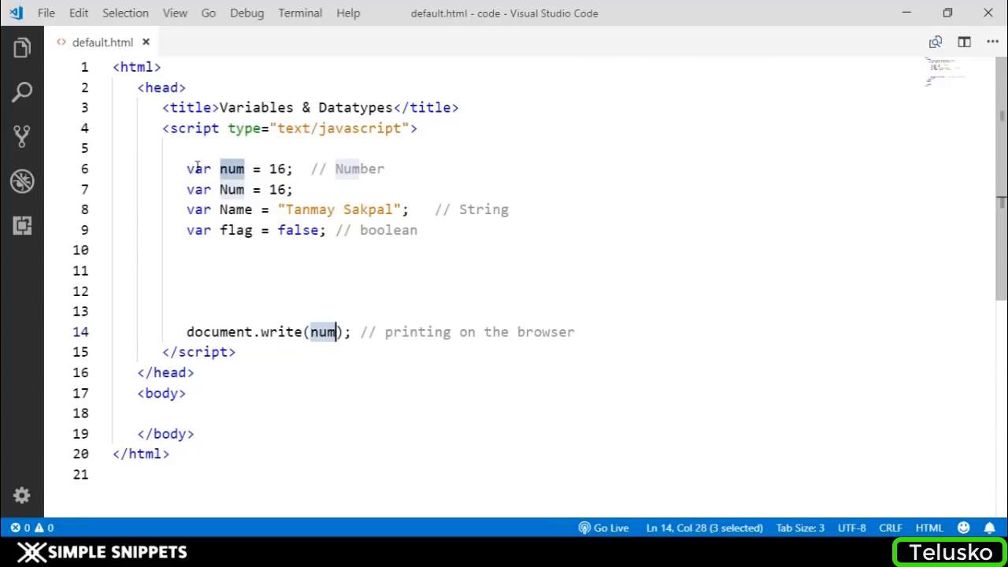
{"action": "left_click", "coordinate": [320, 331]}
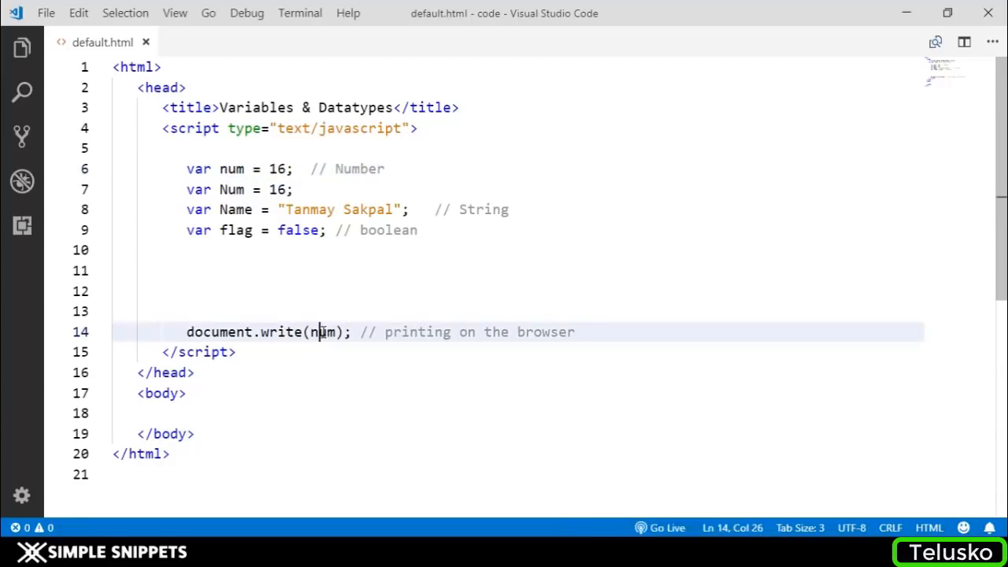
{"action": "double_click", "coordinate": [323, 331]}
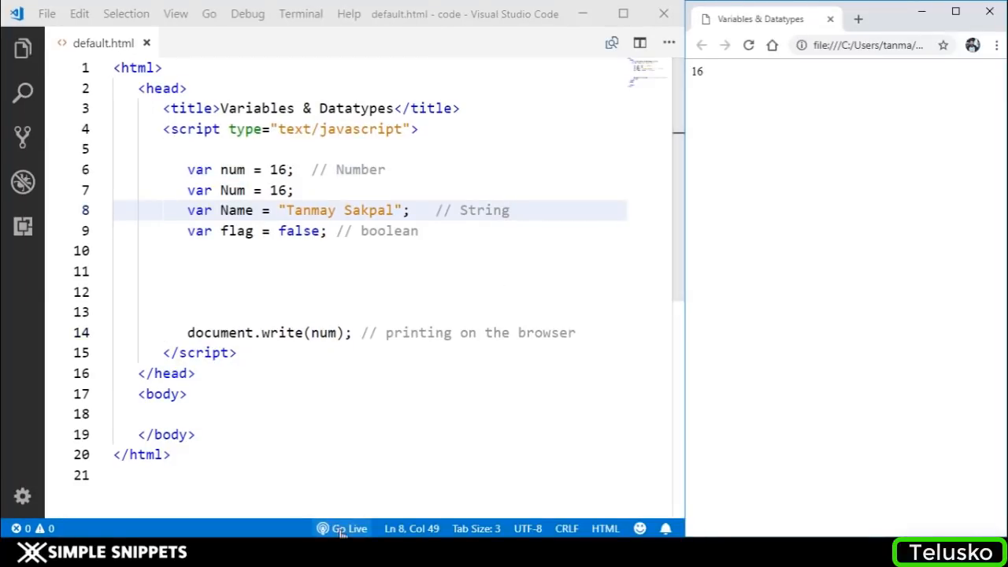
{"action": "mouse_move", "coordinate": [343, 529]}
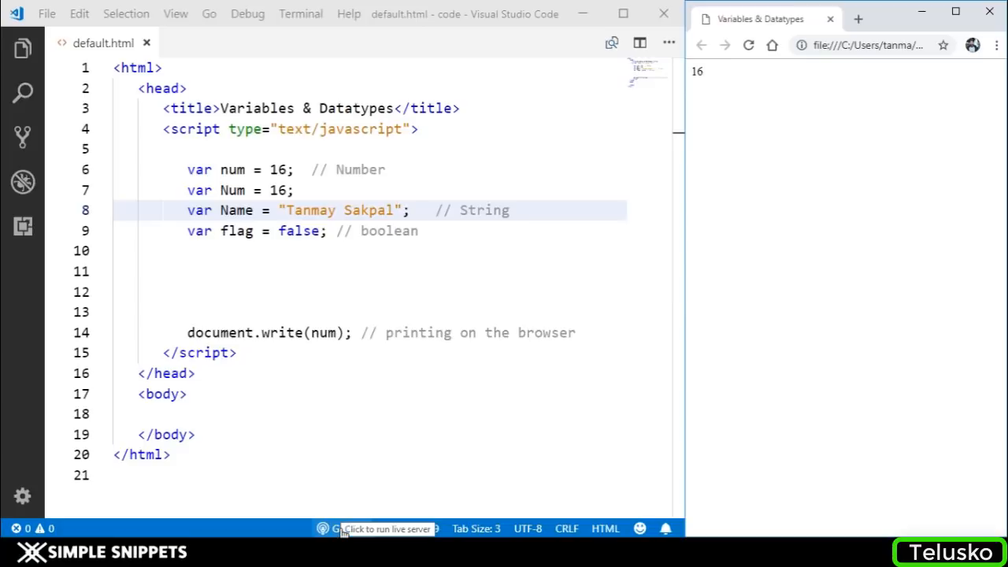
Add alert(num); above document.write, run it live and dismiss the popup showing 16
{"action": "left_click", "coordinate": [332, 333]}
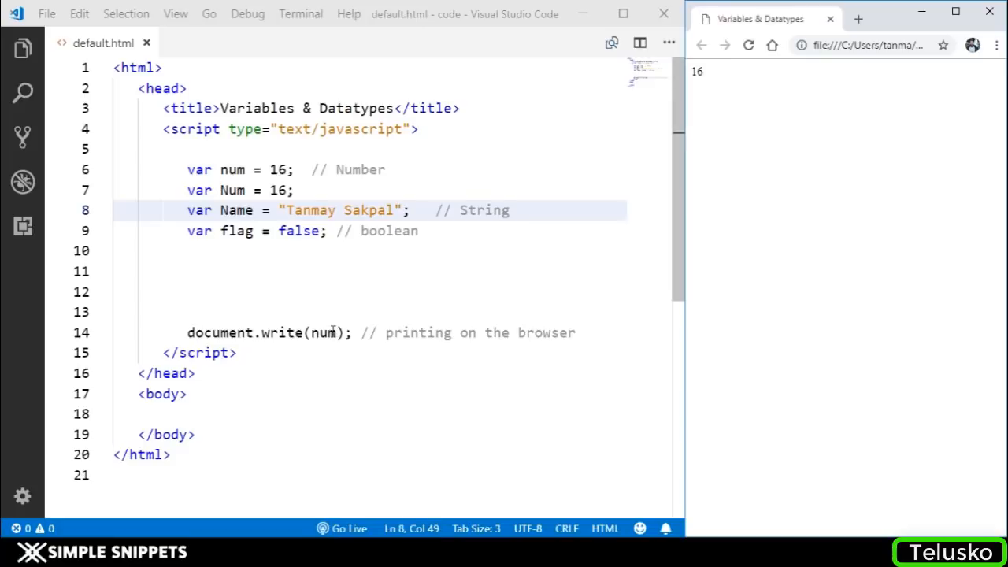
{"action": "left_click", "coordinate": [157, 312]}
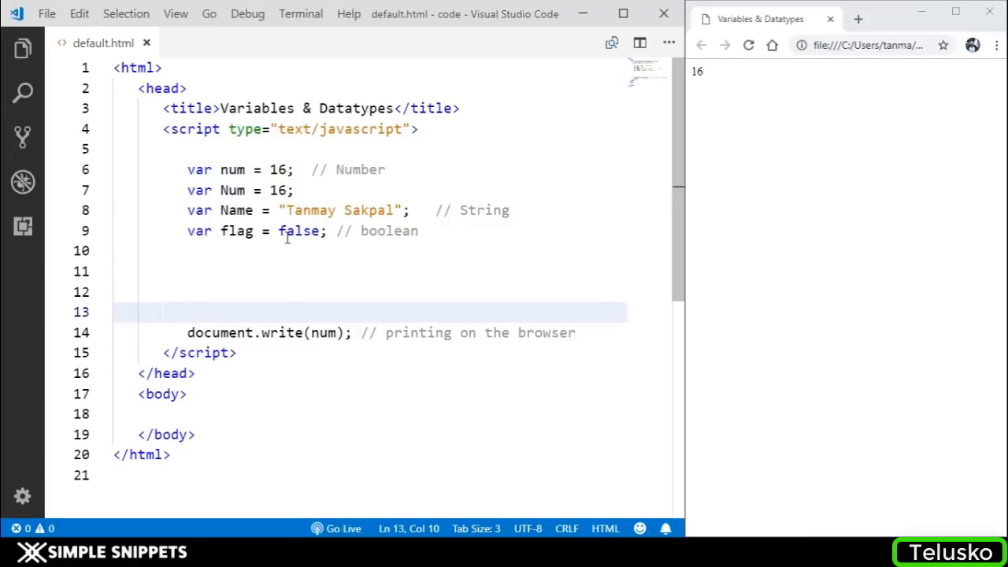
{"action": "type", "text": "alr"}
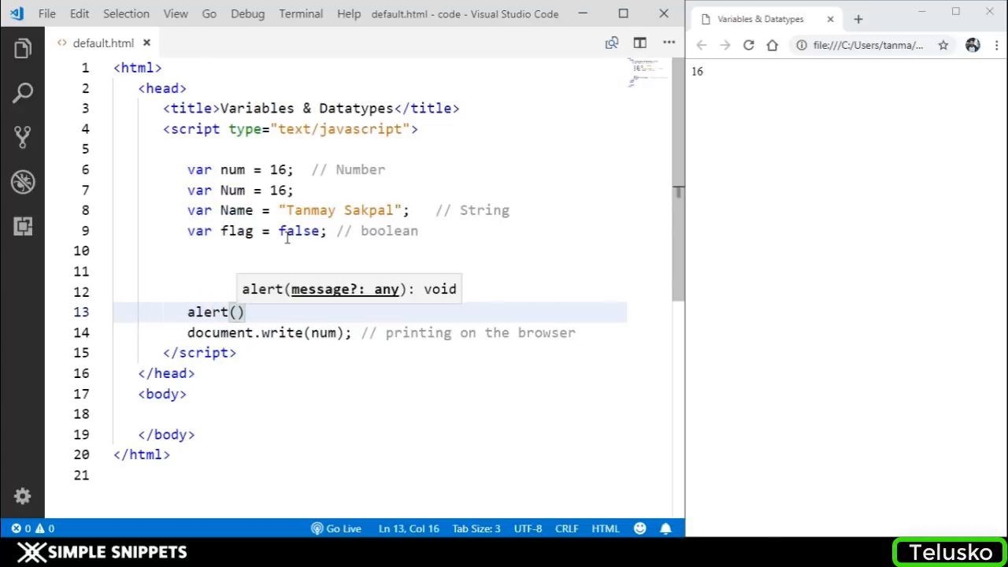
{"action": "type", "text": "num"}
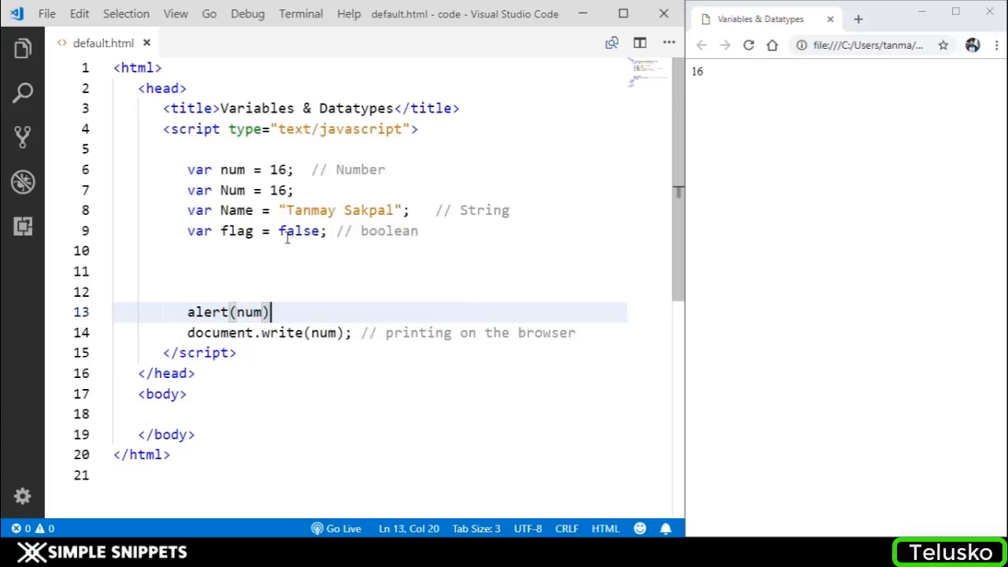
{"action": "type", "text": ";"}
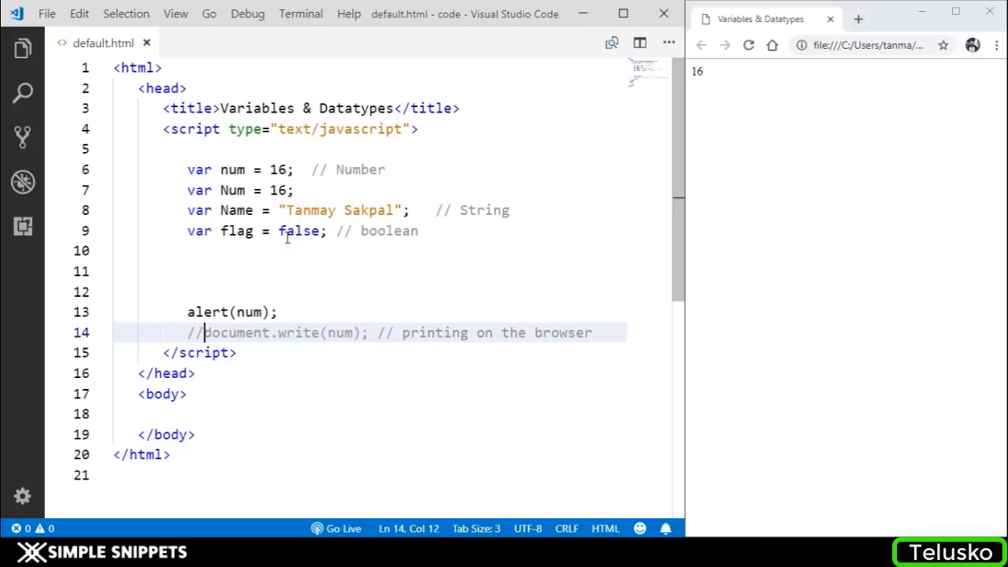
{"action": "mouse_move", "coordinate": [600, 30]}
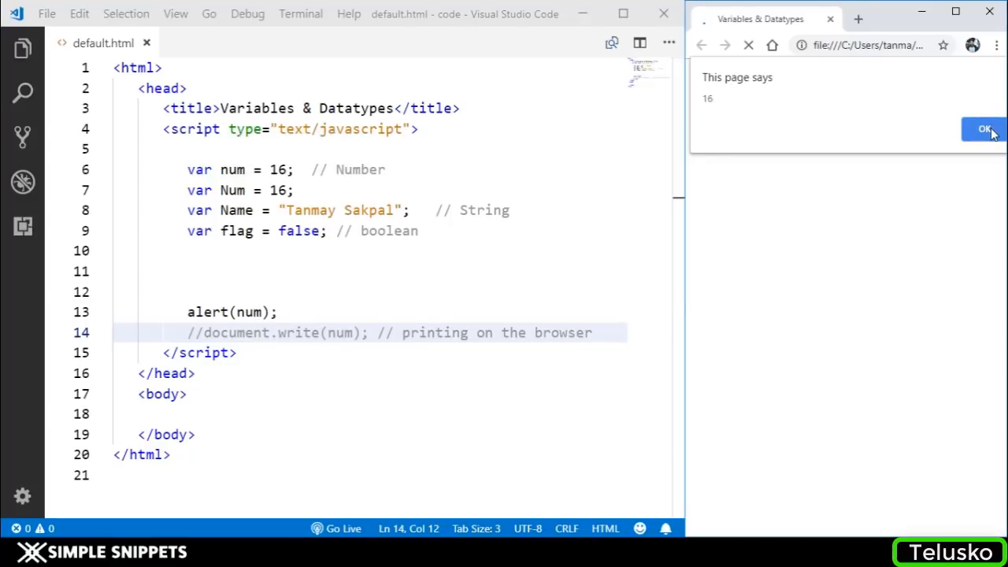
{"action": "left_click", "coordinate": [983, 129]}
{"action": "type", "text": "//"}
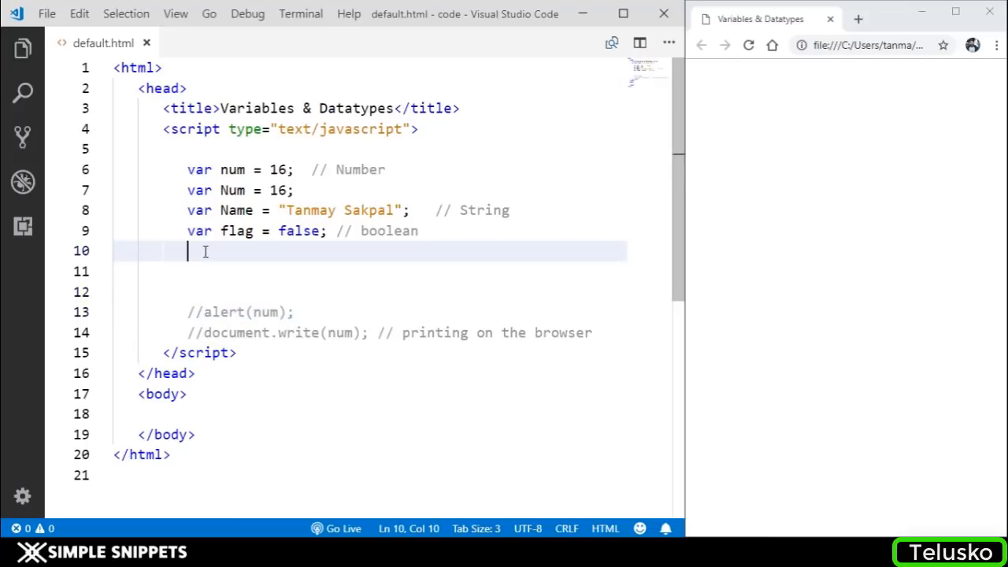
Add a // JS dynamically typed comment and remove the duplicate var Num line
{"action": "key", "text": "enter"}
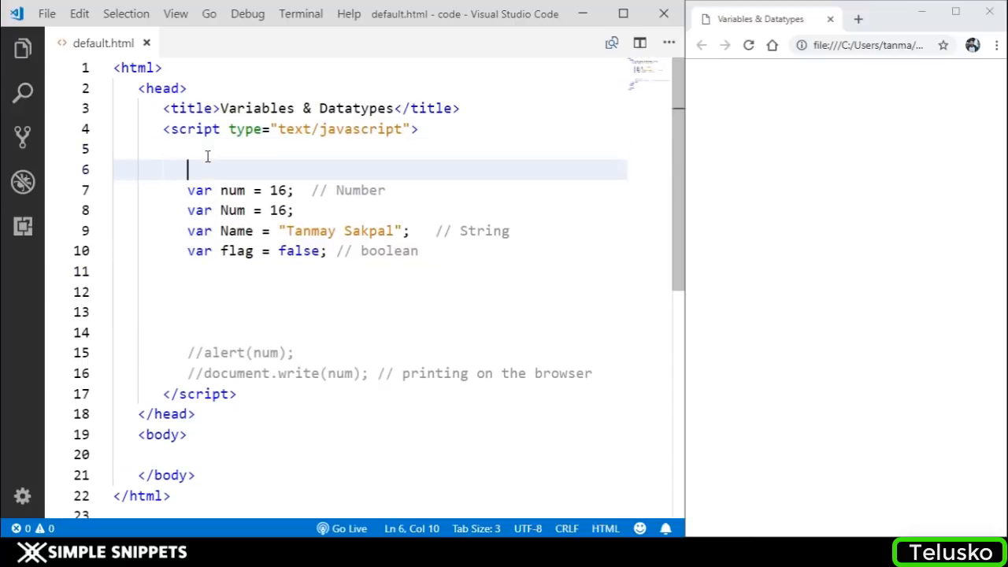
{"action": "type", "text": "// JS dy"}
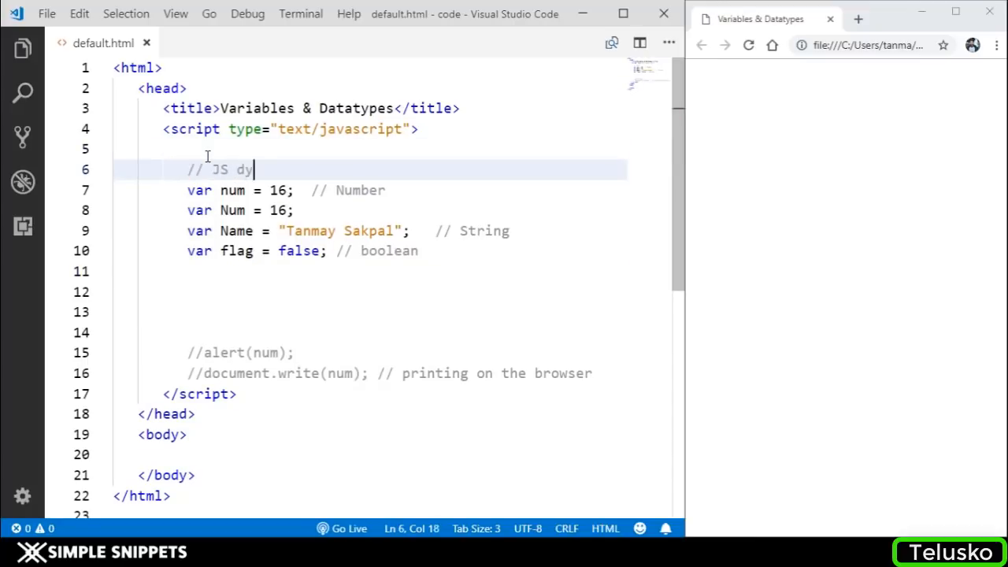
{"action": "type", "text": "namically typed"}
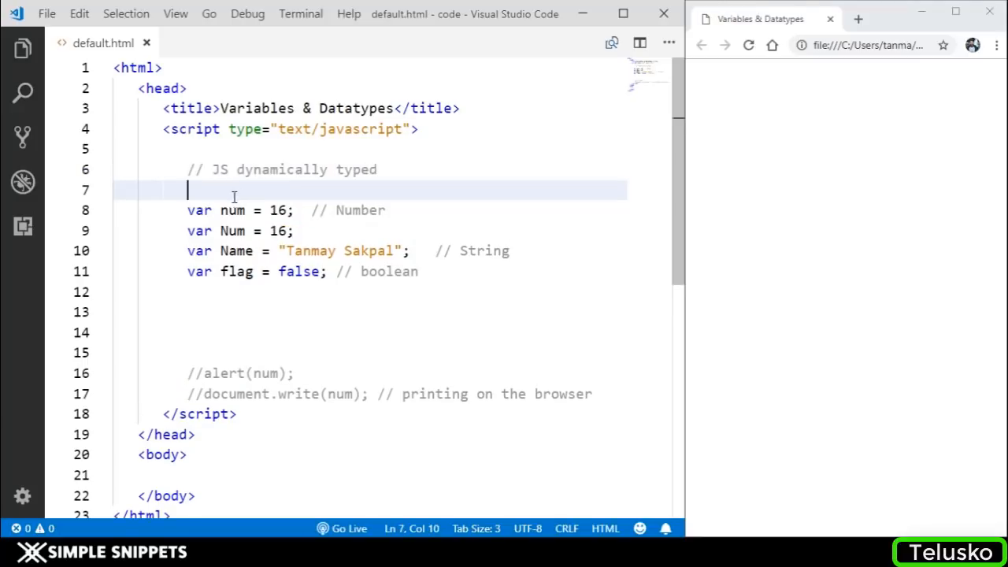
{"action": "double_click", "coordinate": [233, 209]}
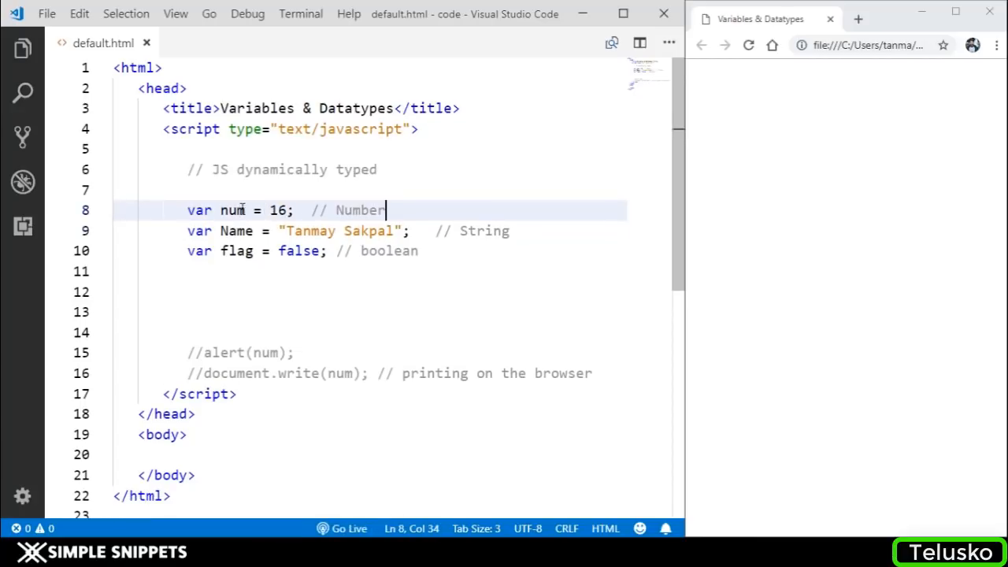
{"action": "double_click", "coordinate": [277, 211]}
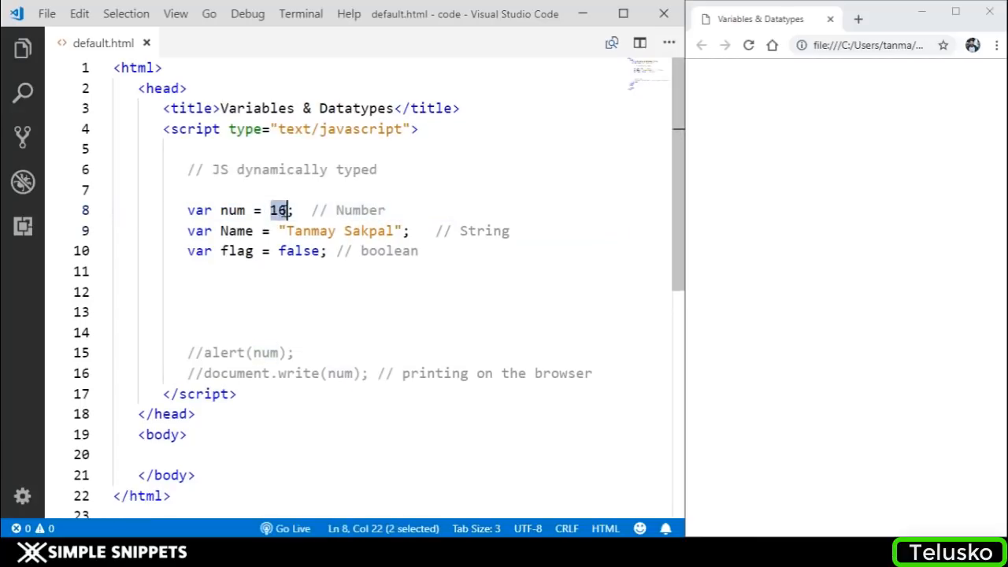
Reassign num = "Tanmay"; below flag, reload and dismiss the popup showing the text value
{"action": "left_click", "coordinate": [209, 271]}
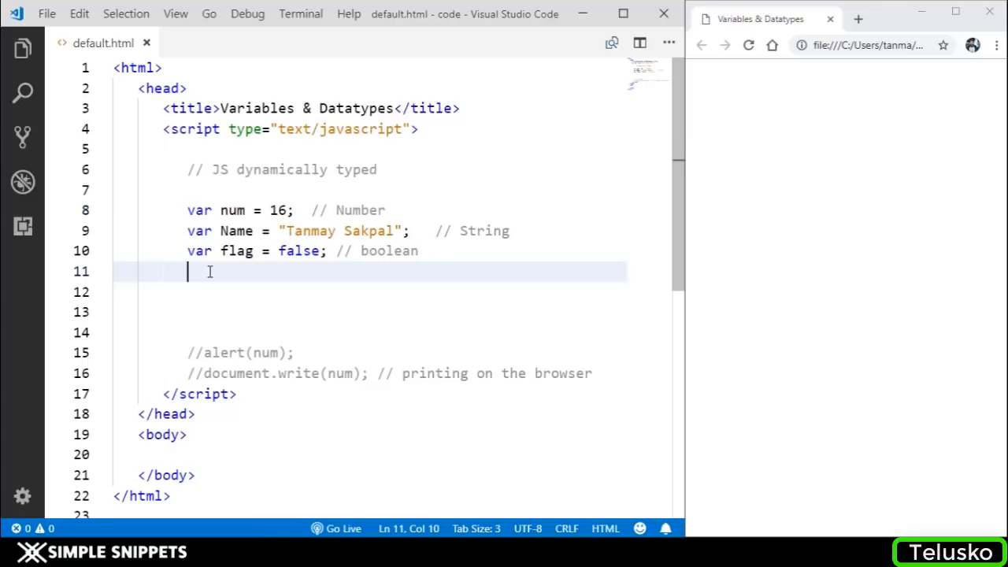
{"action": "type", "text": "num"}
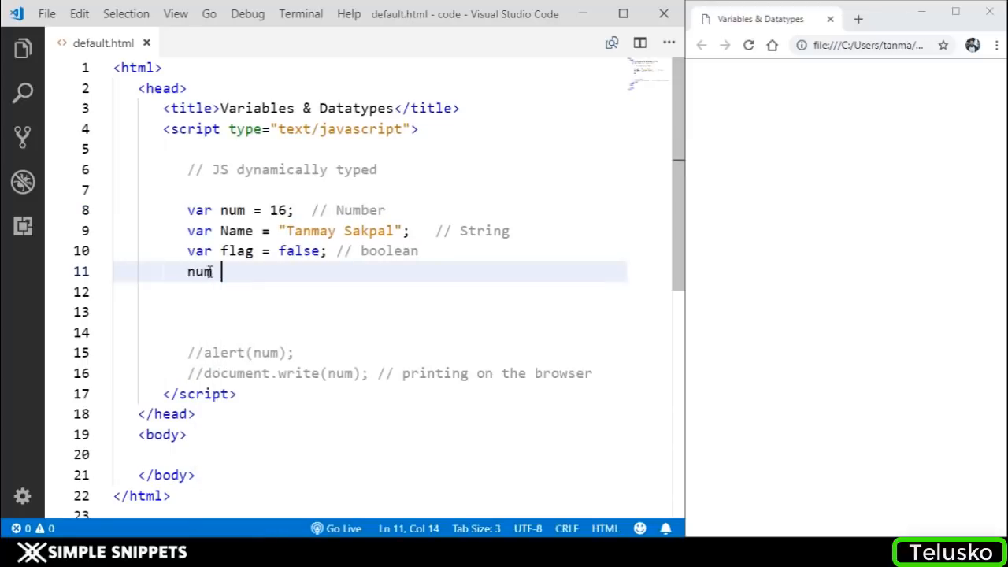
{"action": "type", "text": "= \"Tan"}
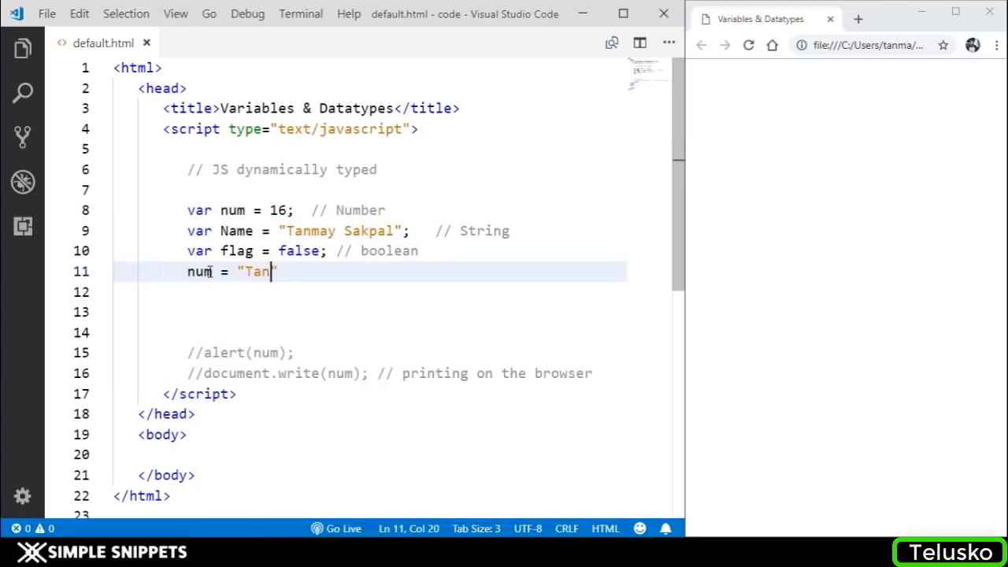
{"action": "type", "text": "may\";"}
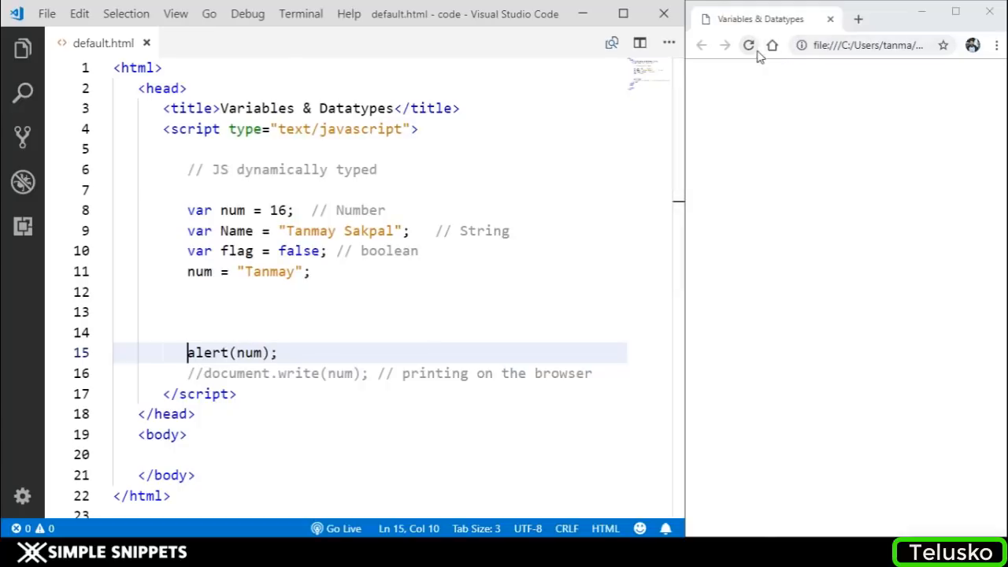
{"action": "left_click", "coordinate": [748, 44]}
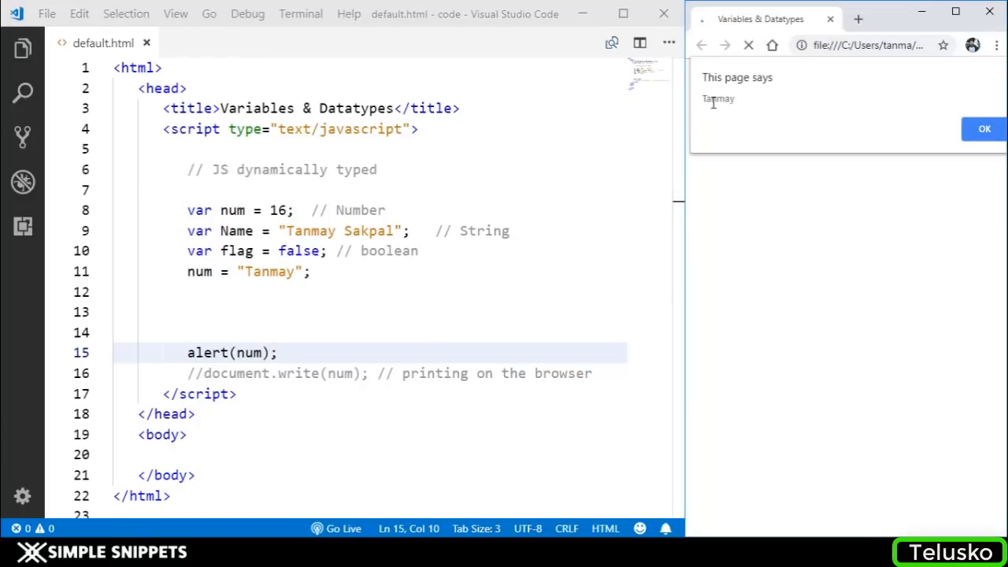
{"action": "left_click", "coordinate": [983, 129]}
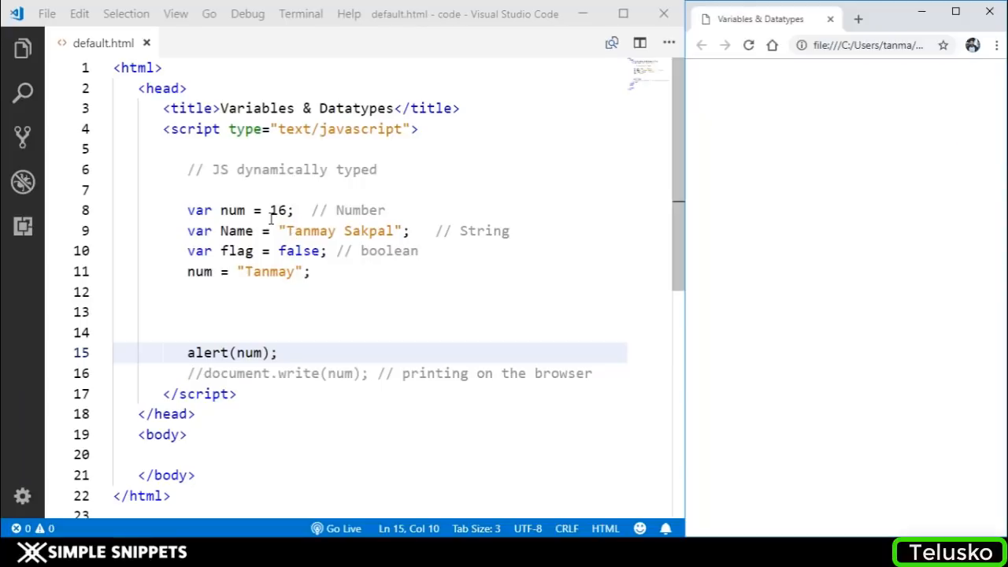
{"action": "double_click", "coordinate": [233, 209]}
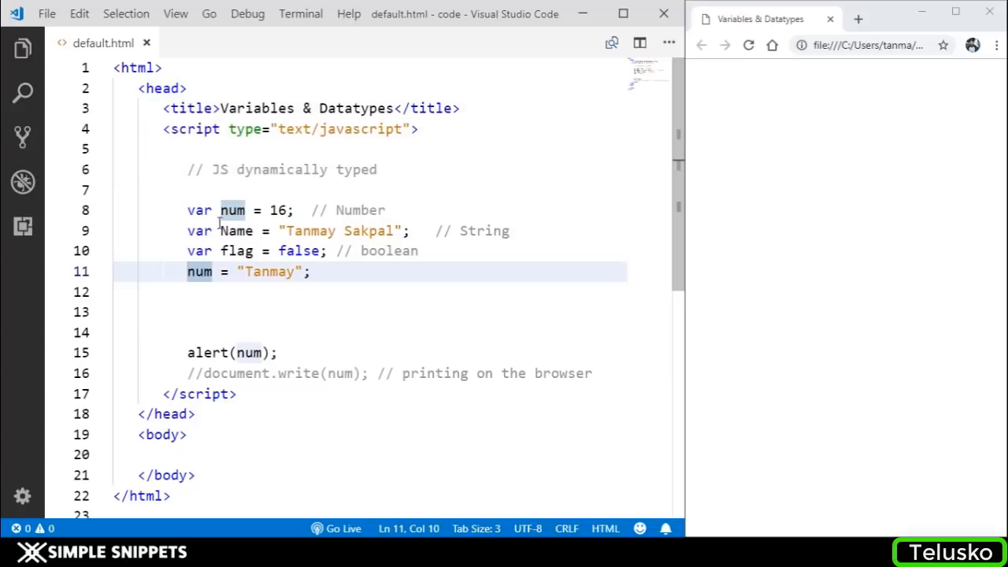
{"action": "double_click", "coordinate": [199, 271]}
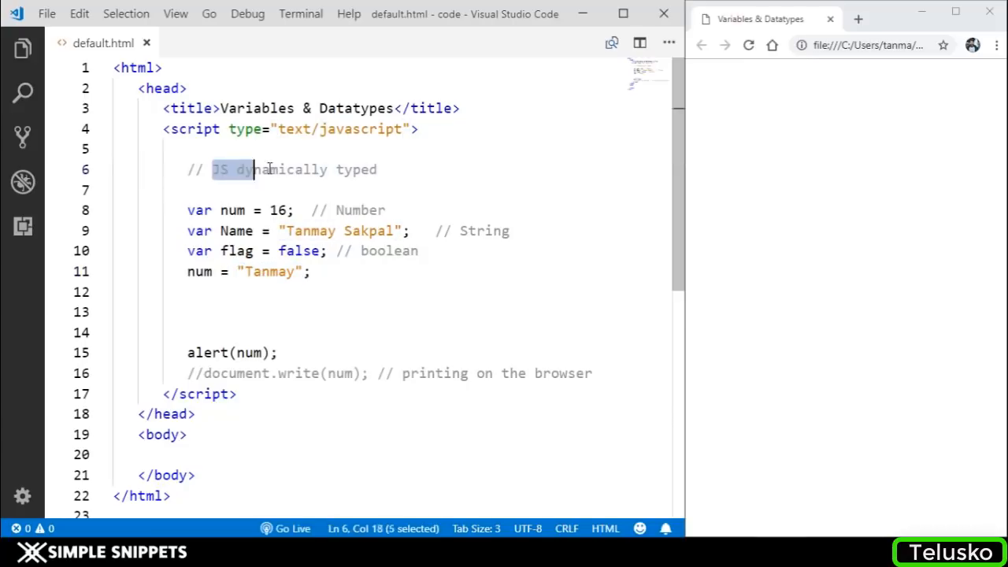
Add the comment // JS is Loosely Typed / JS is not strictly typed below the first note
{"action": "key", "text": "Enter"}
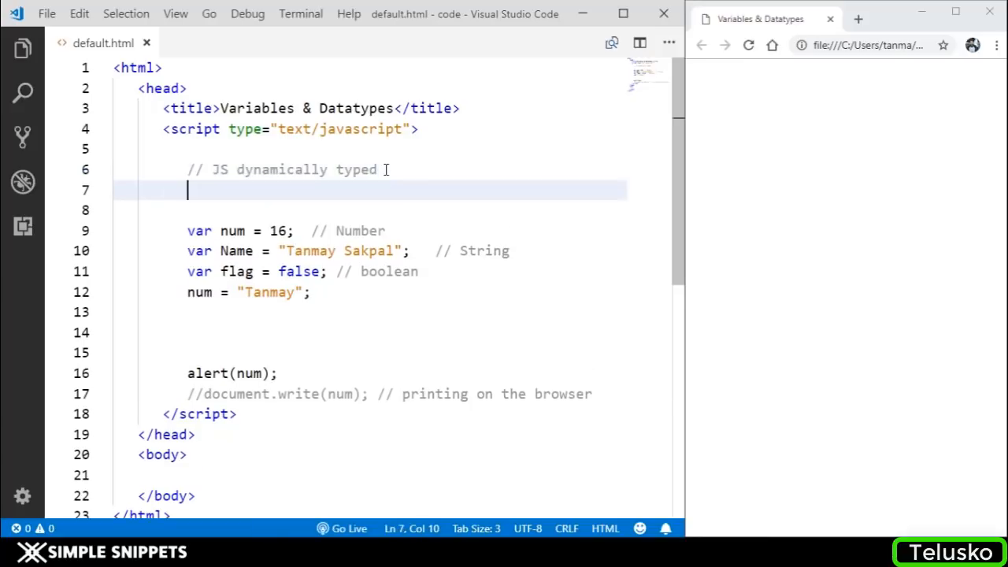
{"action": "type", "text": "//"}
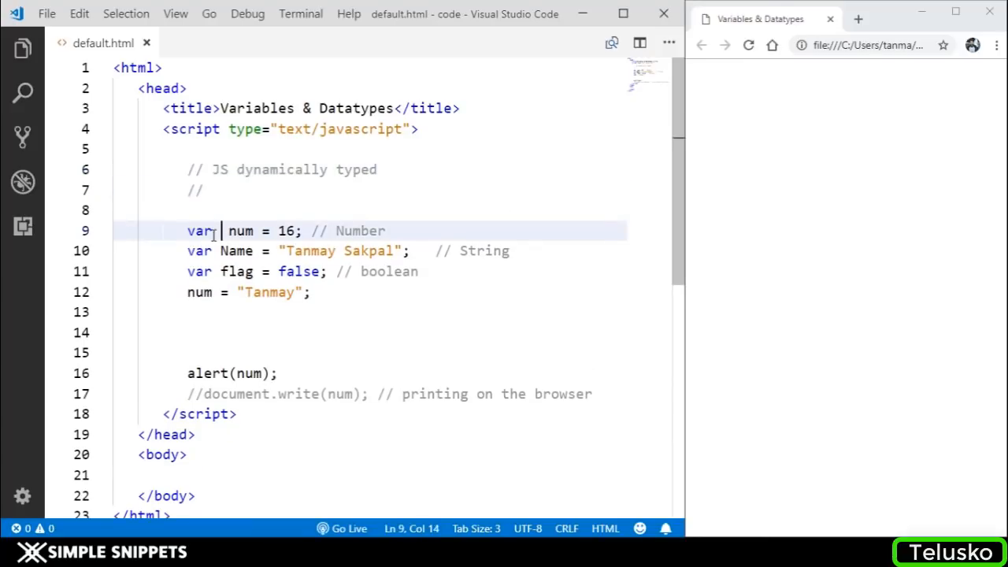
{"action": "type", "text": "int"}
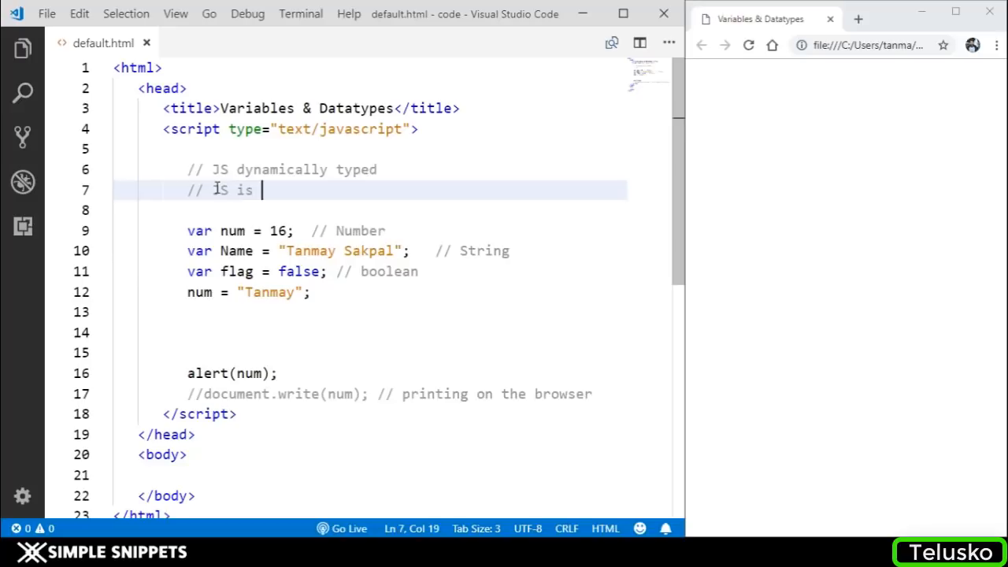
{"action": "type", "text": "Loosely Typed"}
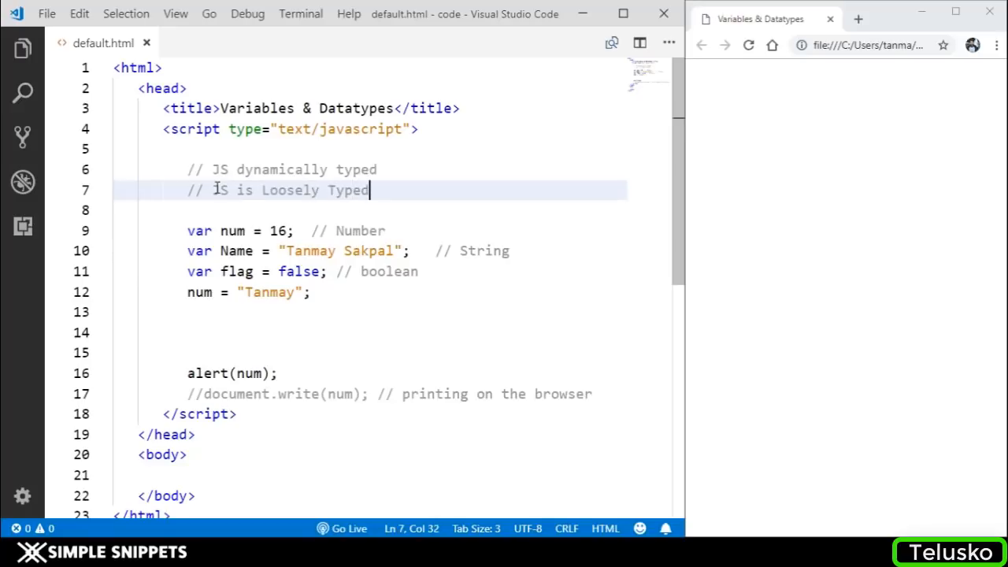
{"action": "type", "text": "/"}
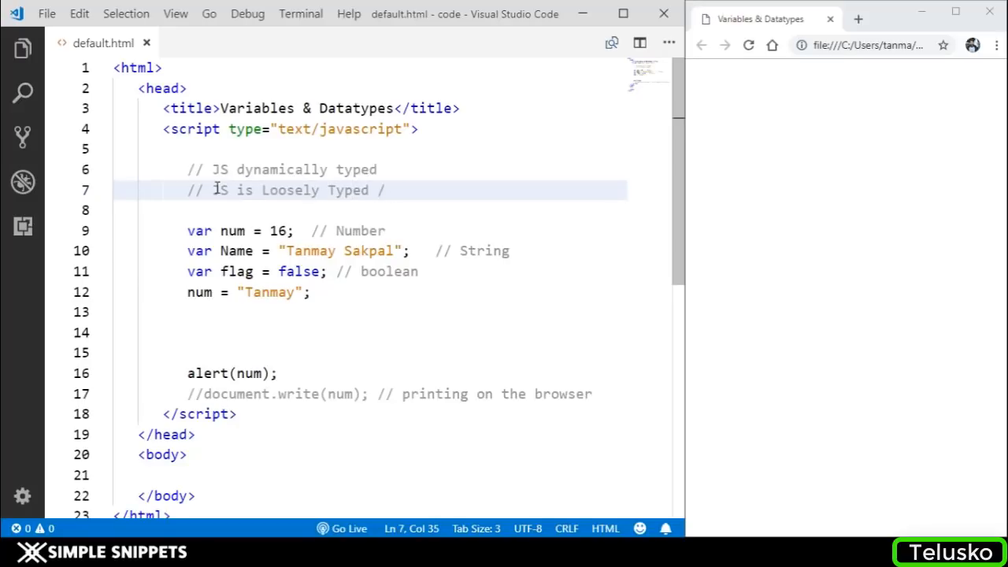
{"action": "type", "text": "JS is not str"}
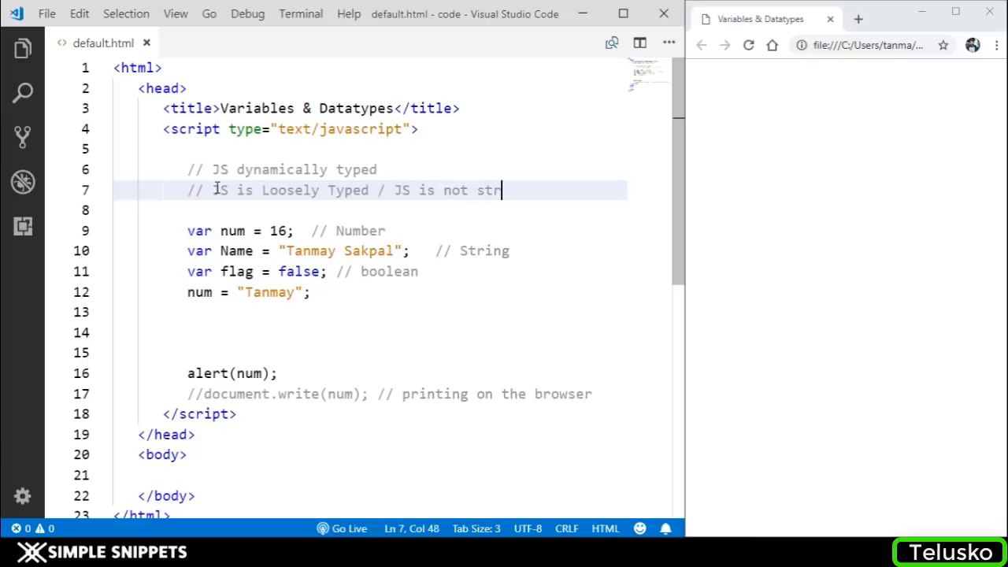
{"action": "type", "text": "ictly typed"}
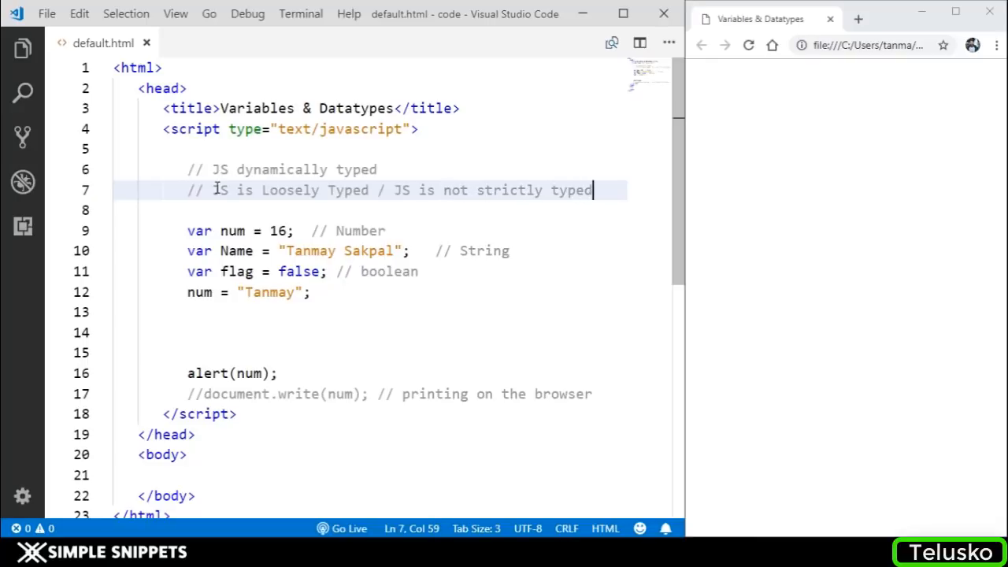